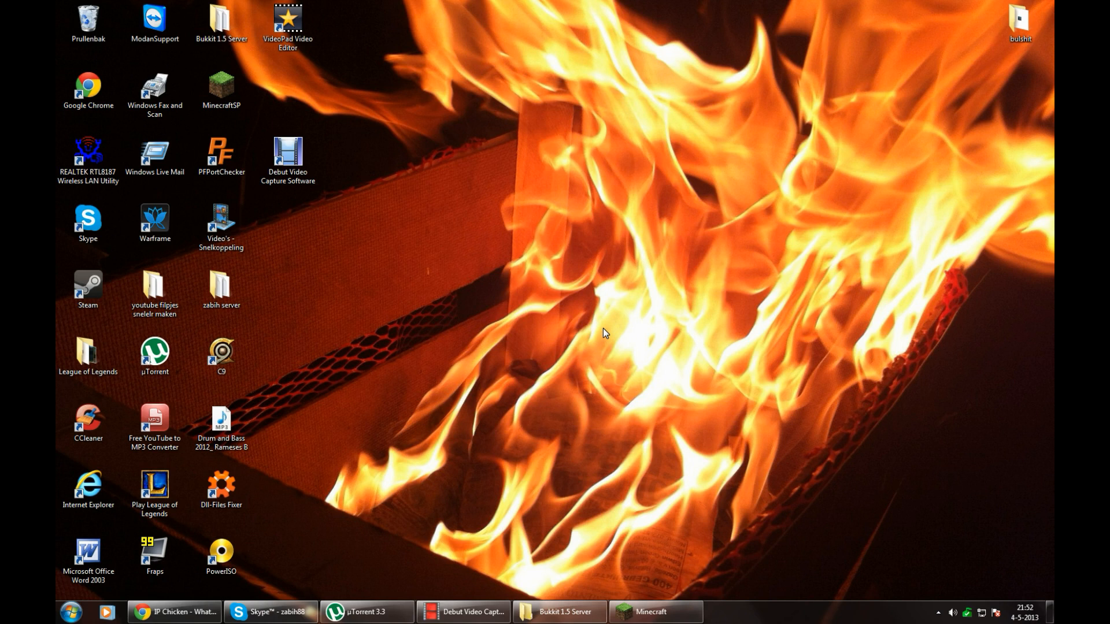
# Open a Command Prompt and run ipconfig to list the network configuration
pyautogui.click(70, 612)
pyautogui.write('ipc')
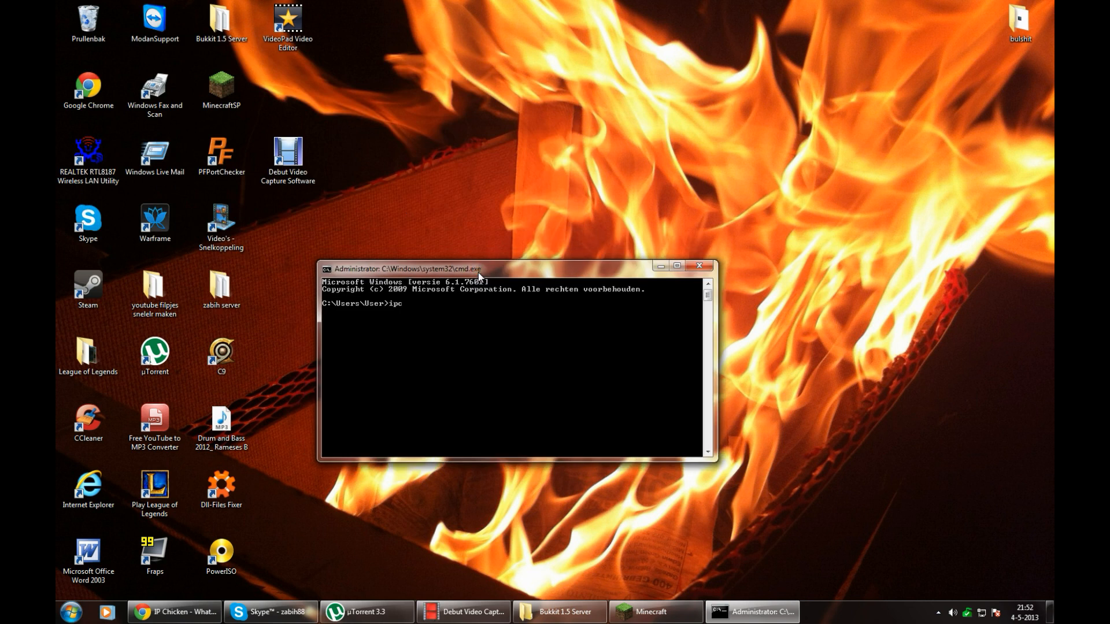
pyautogui.press('enter')
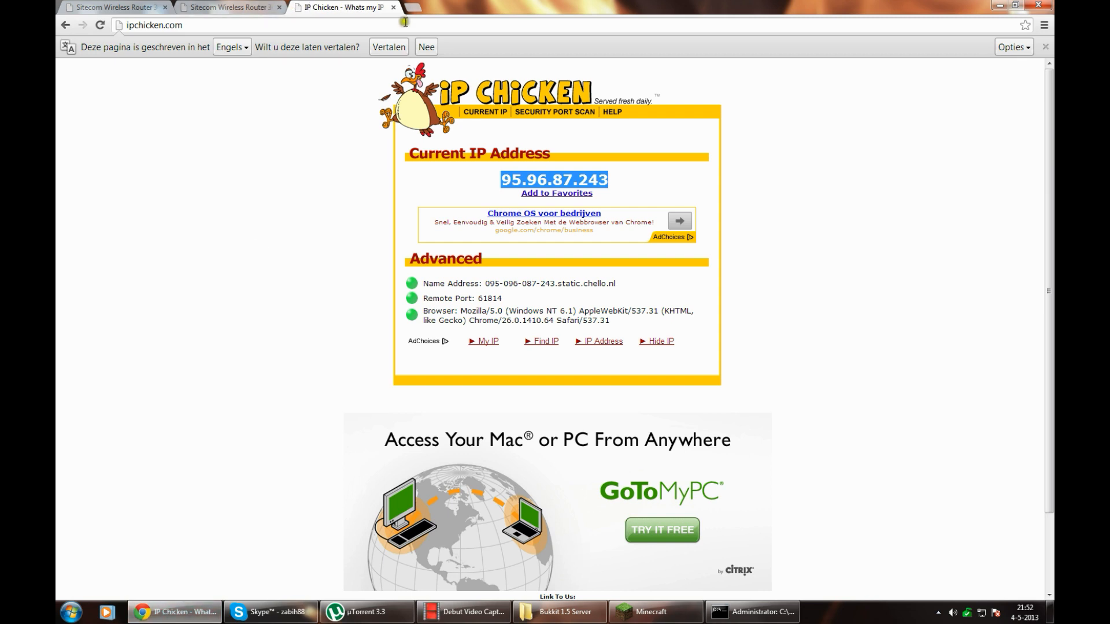
pyautogui.click(753, 612)
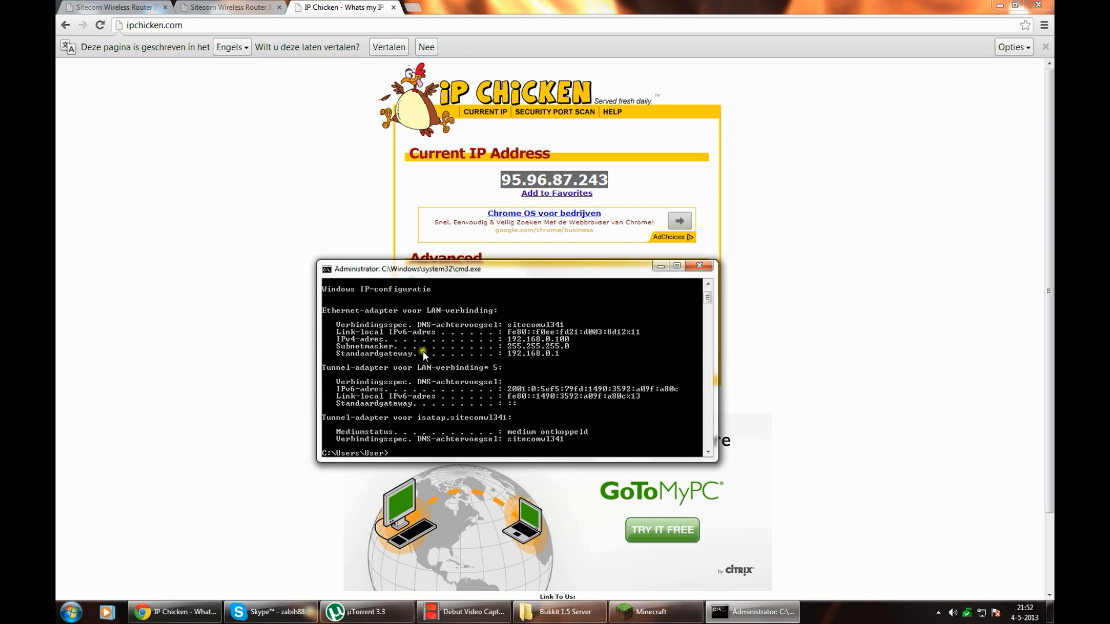
pyautogui.rightClick(536, 356)
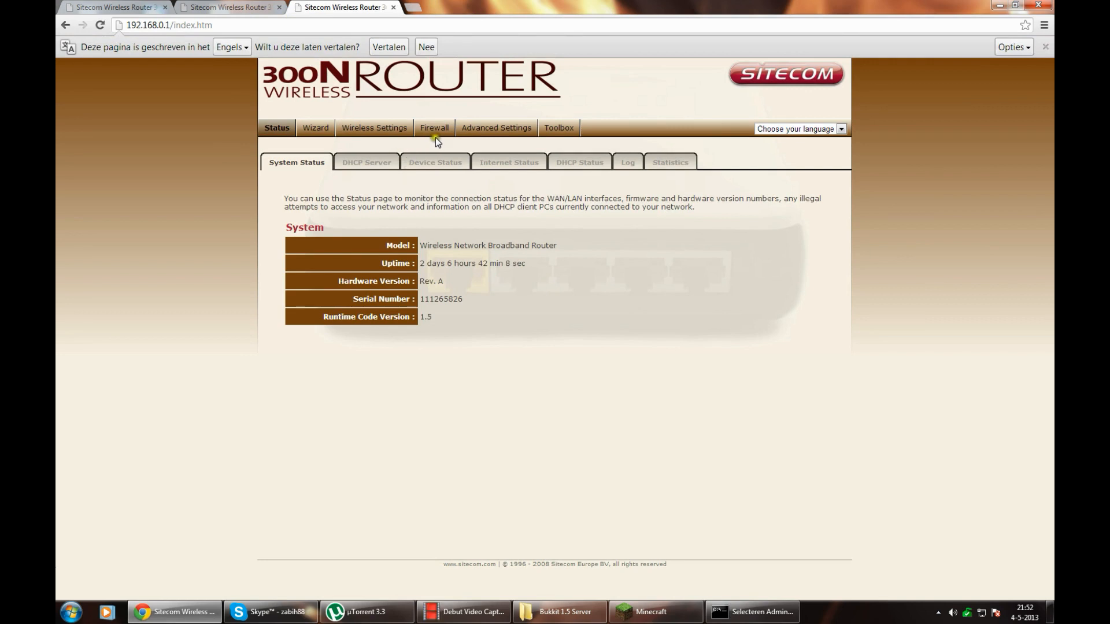
pyautogui.moveTo(451, 391)
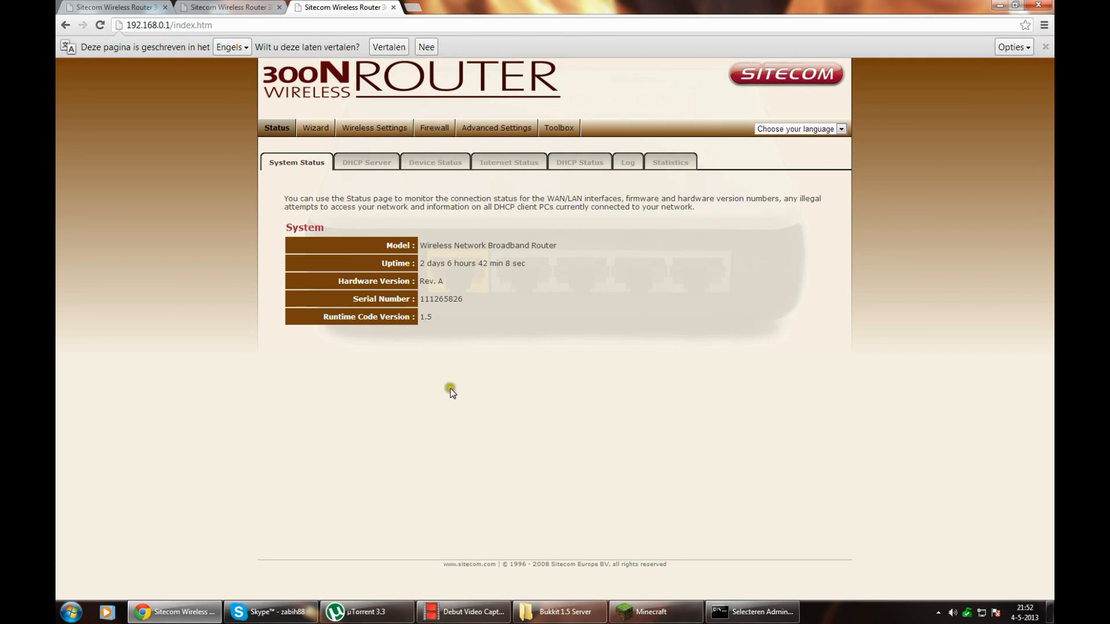
pyautogui.moveTo(578, 286)
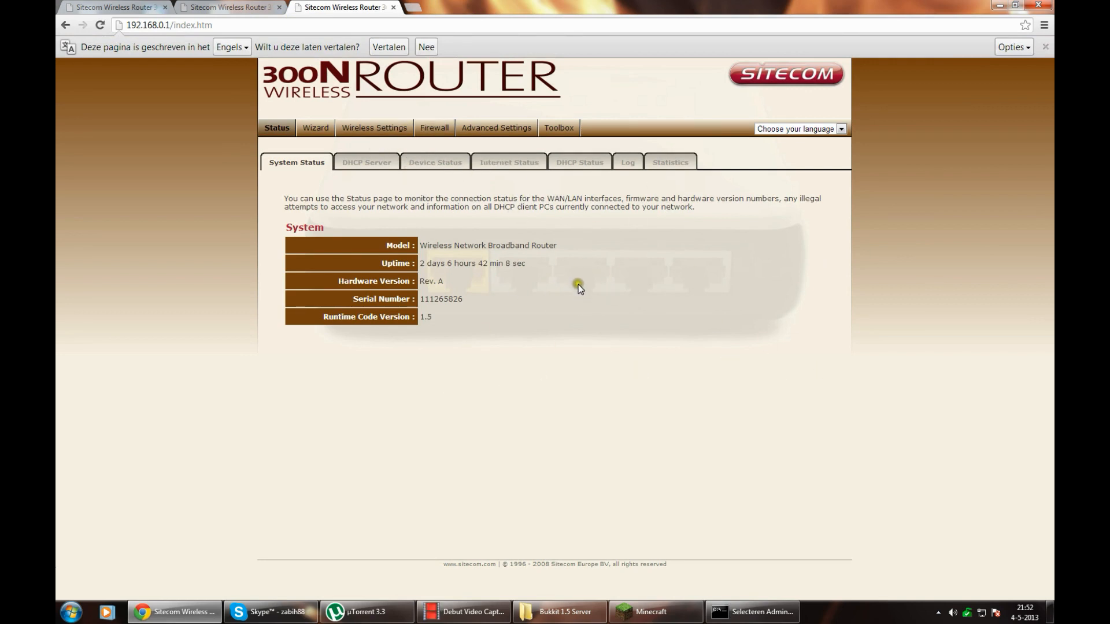
pyautogui.moveTo(539, 307)
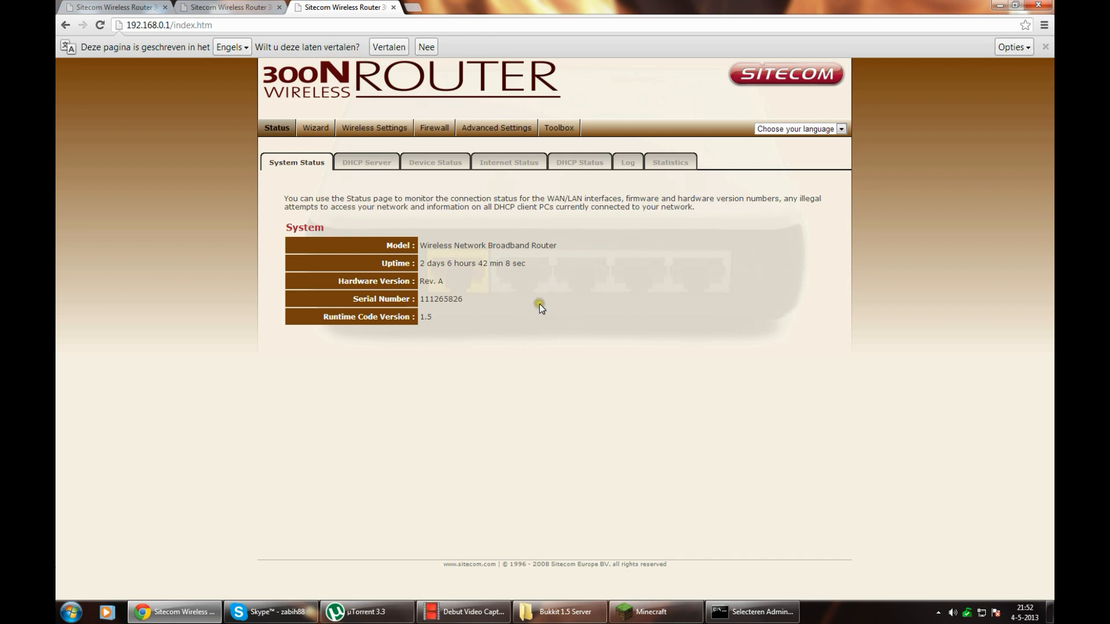
pyautogui.moveTo(562, 310)
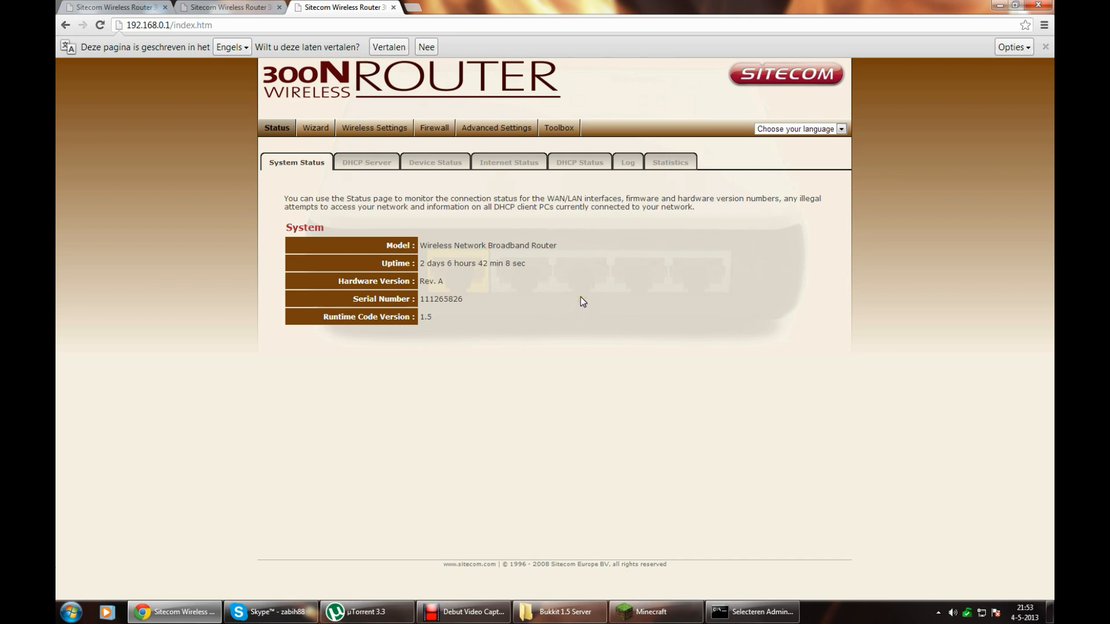
pyautogui.moveTo(580, 305)
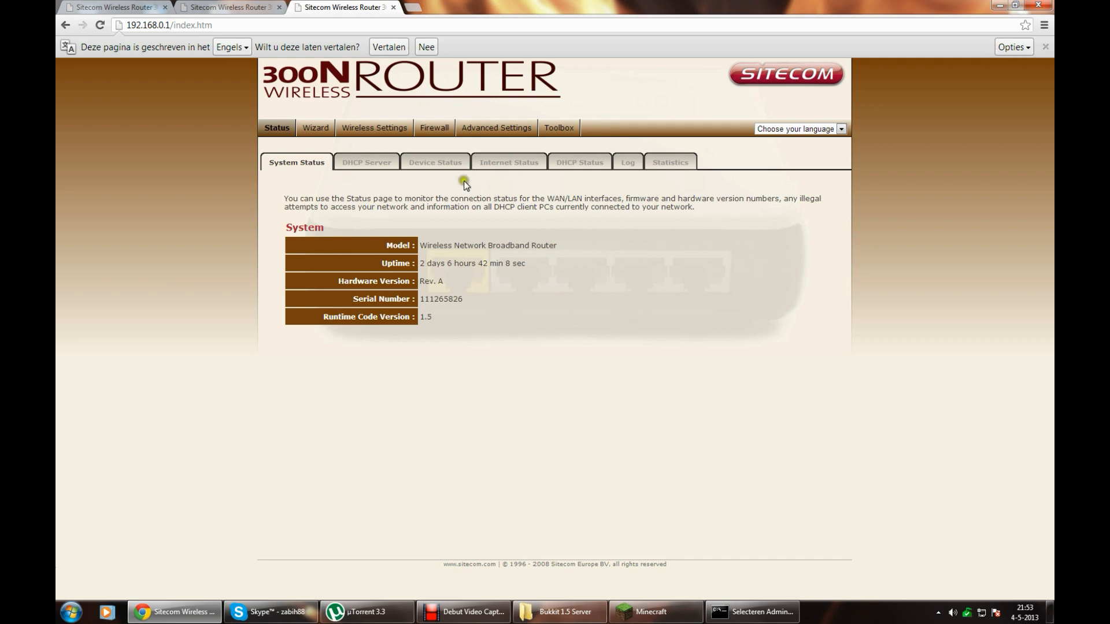
# Go to Advanced Settings and the Port forwarding tab in the router admin
pyautogui.click(496, 128)
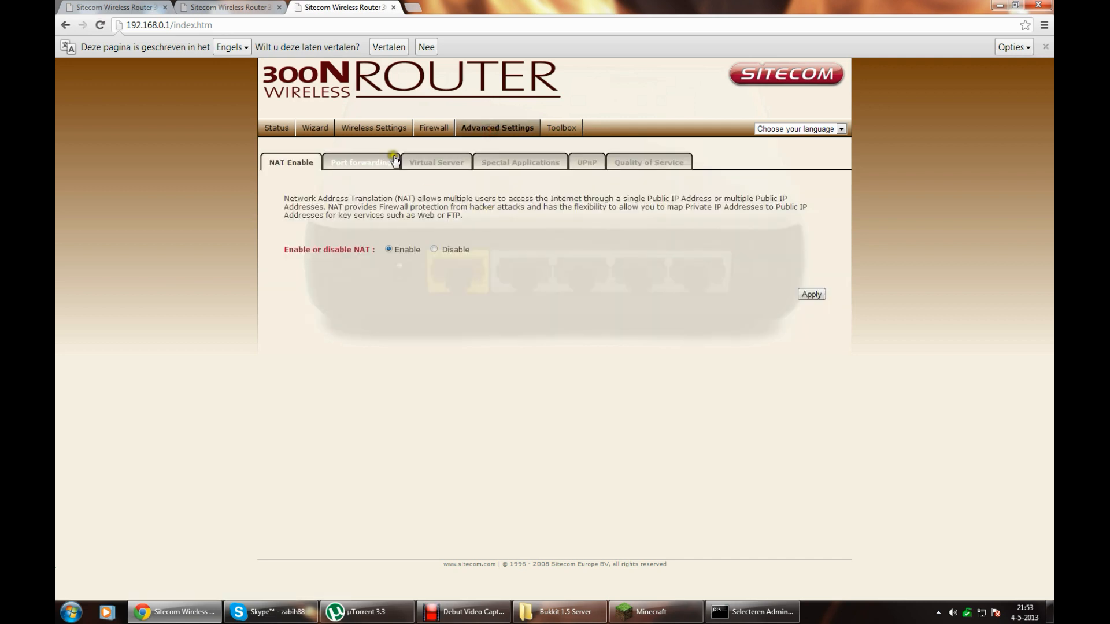
pyautogui.click(360, 162)
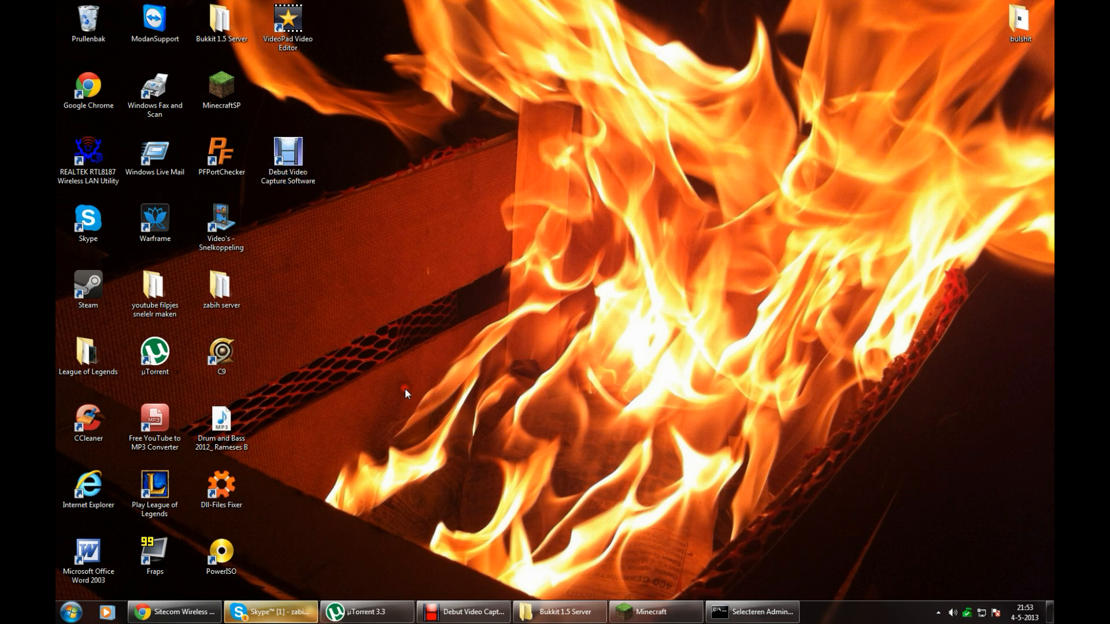
# Open server.properties in the Bukkit 1.5 Server folder, confirm server-port 25565, and close it
pyautogui.click(221, 21)
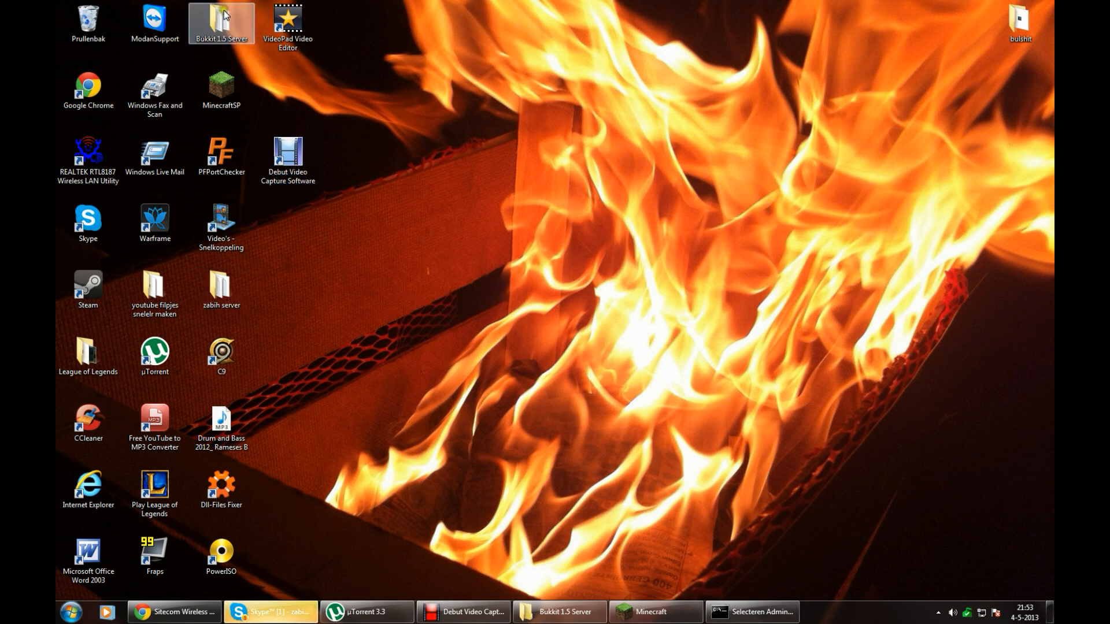
pyautogui.doubleClick(221, 19)
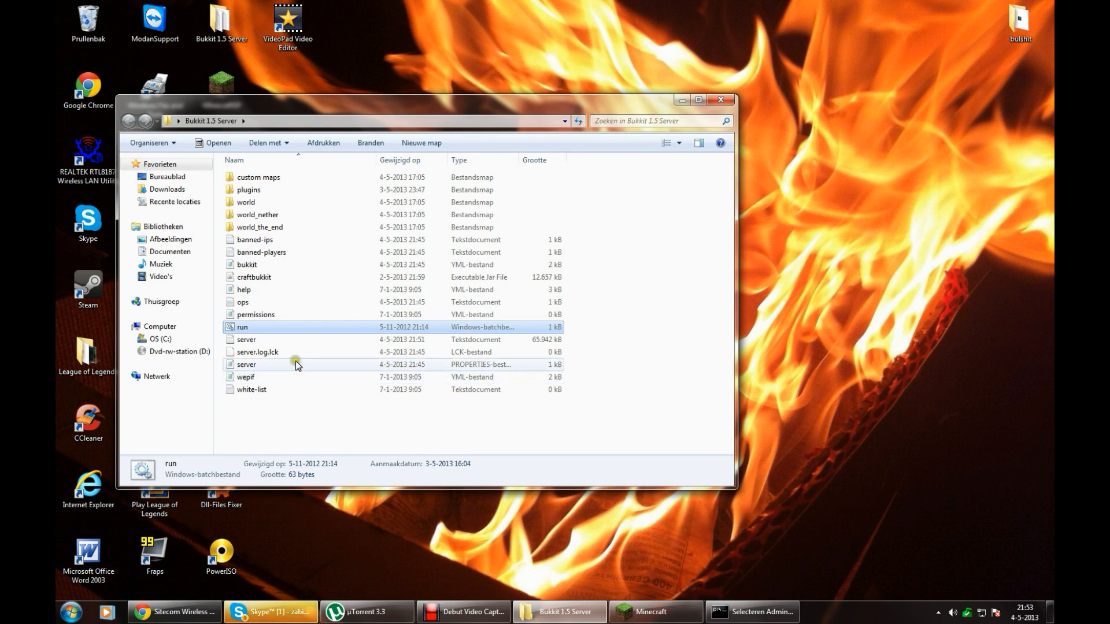
pyautogui.doubleClick(246, 365)
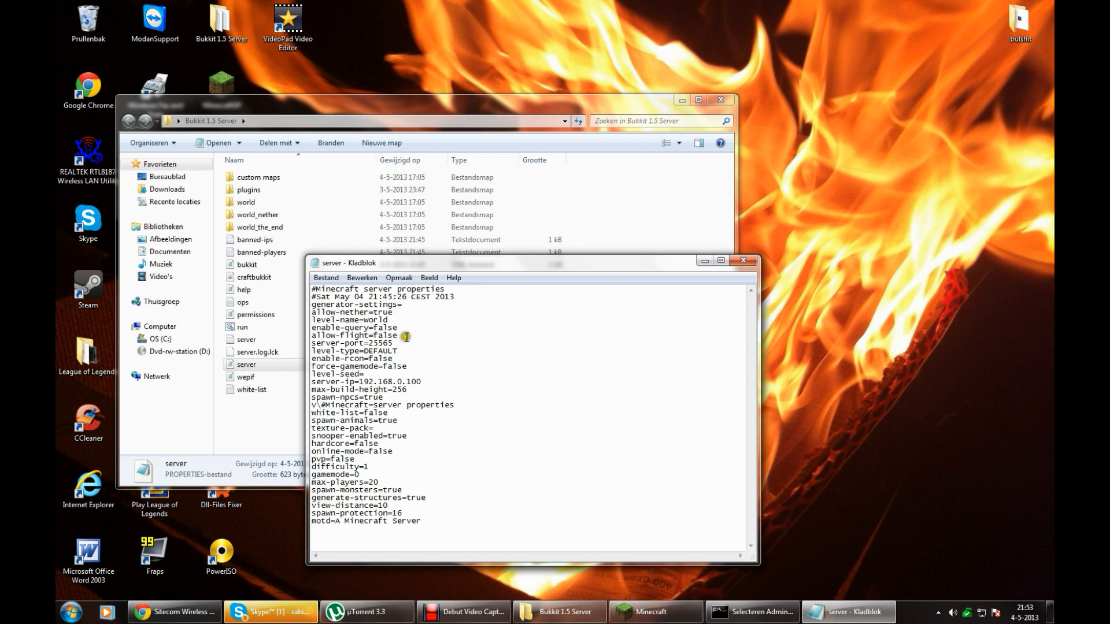
pyautogui.moveTo(403, 333)
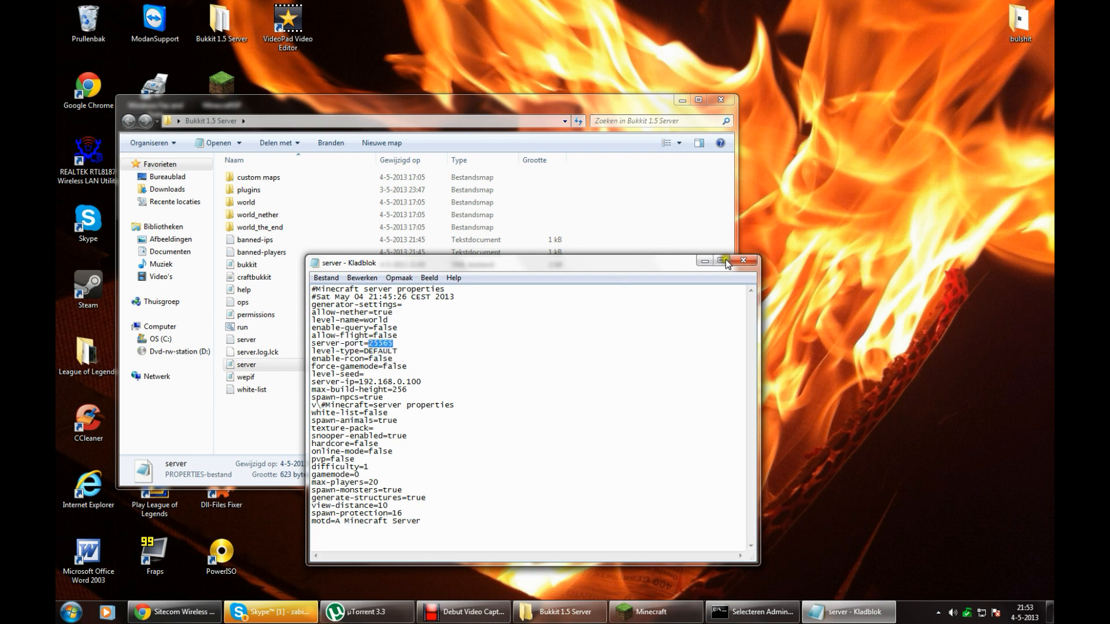
pyautogui.click(742, 260)
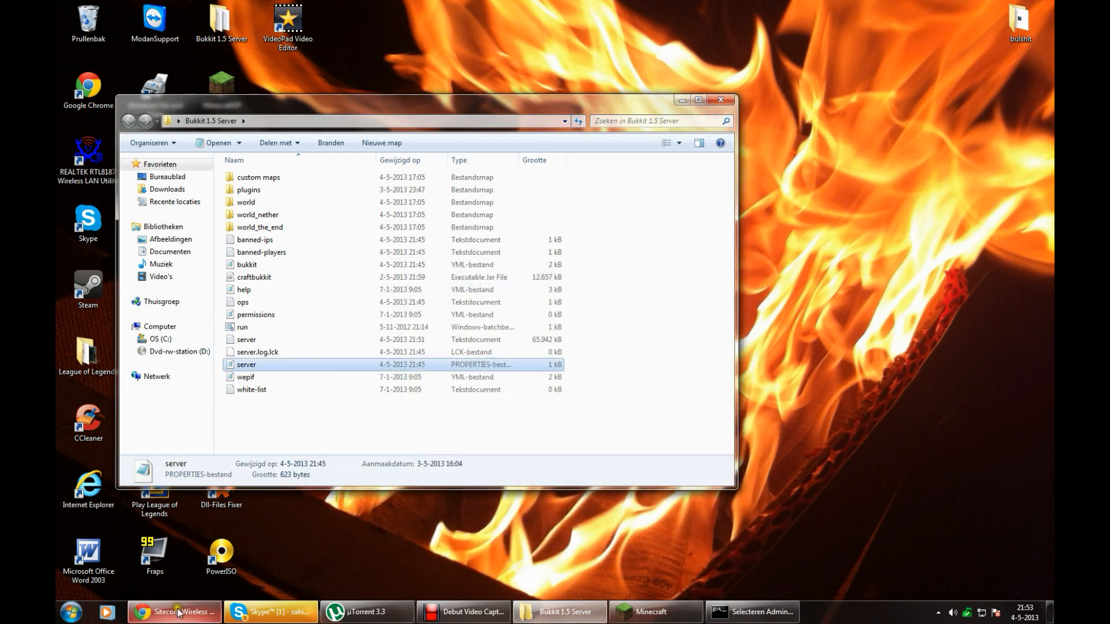
# Fill in port forwarding: local IP 192.168.0.100, type Both, ports 25565 to 25565
pyautogui.click(174, 611)
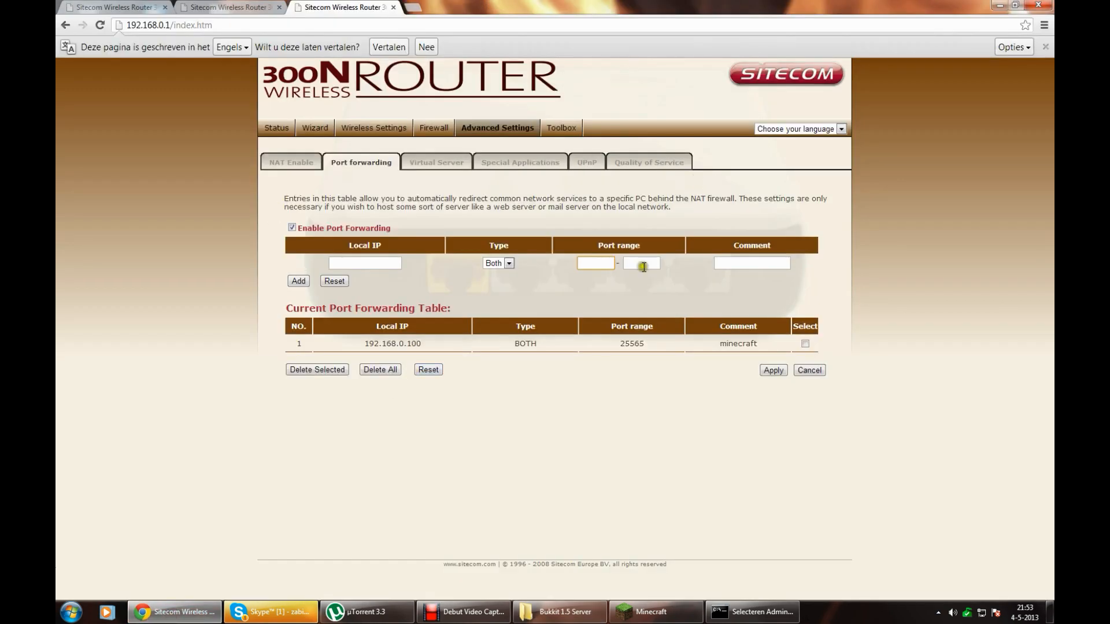
pyautogui.write('95.96')
pyautogui.click(641, 262)
pyautogui.write('25565')
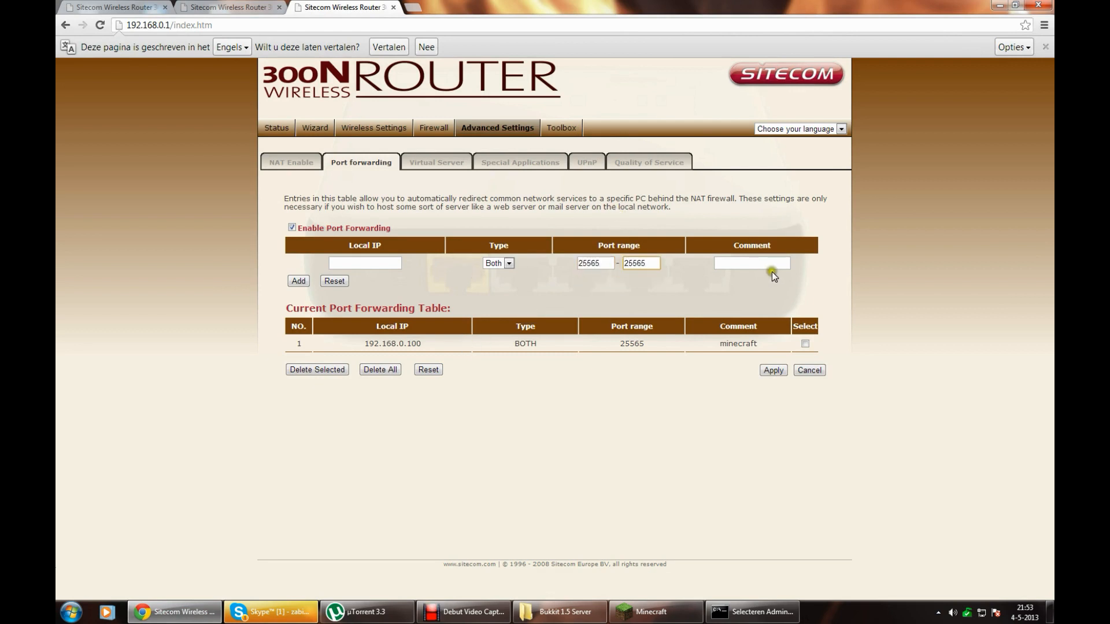
pyautogui.write('m')
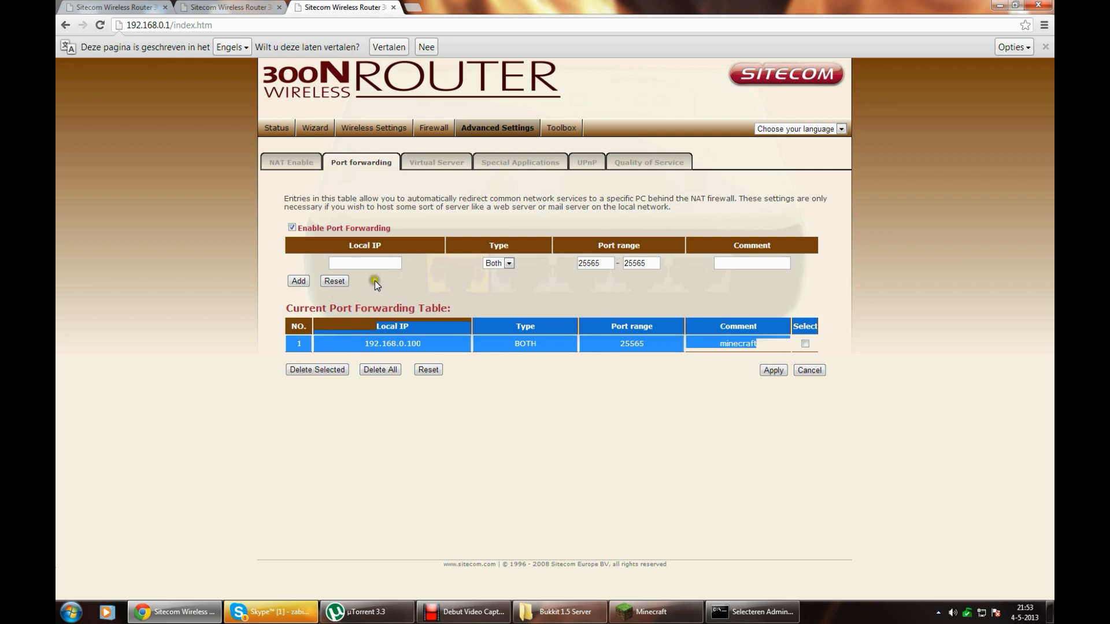
pyautogui.click(364, 264)
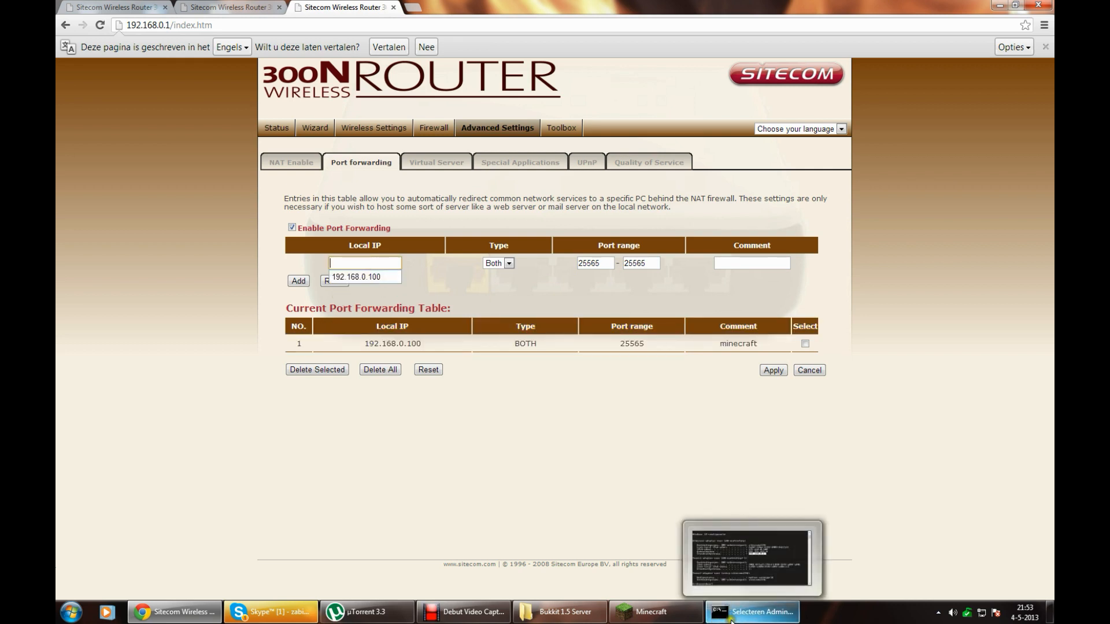
pyautogui.click(751, 612)
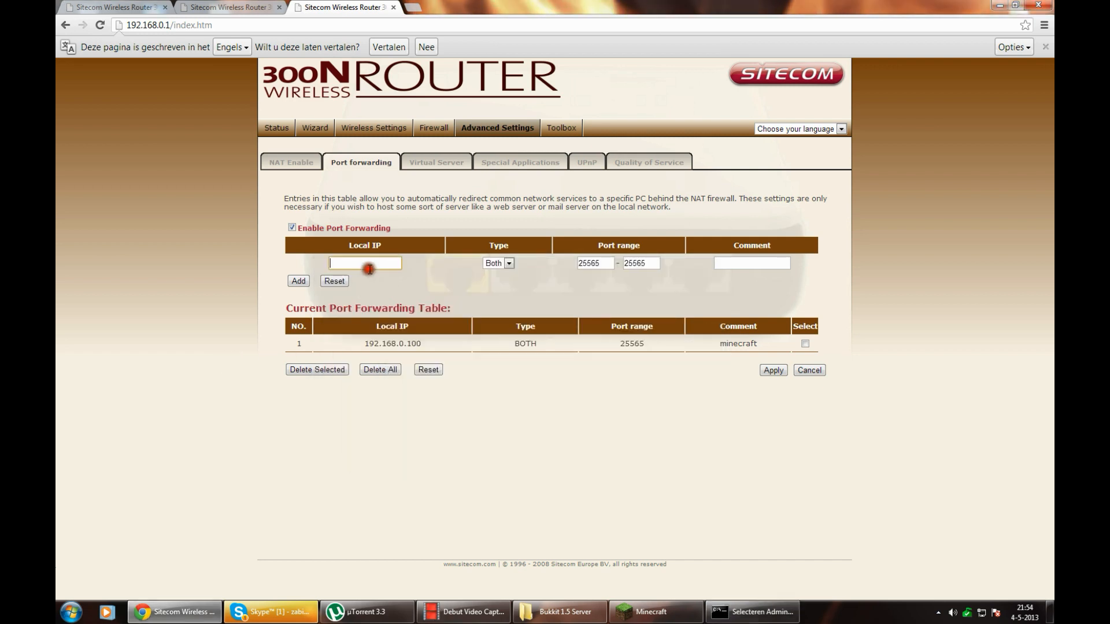
pyautogui.write('192.168.0.100')
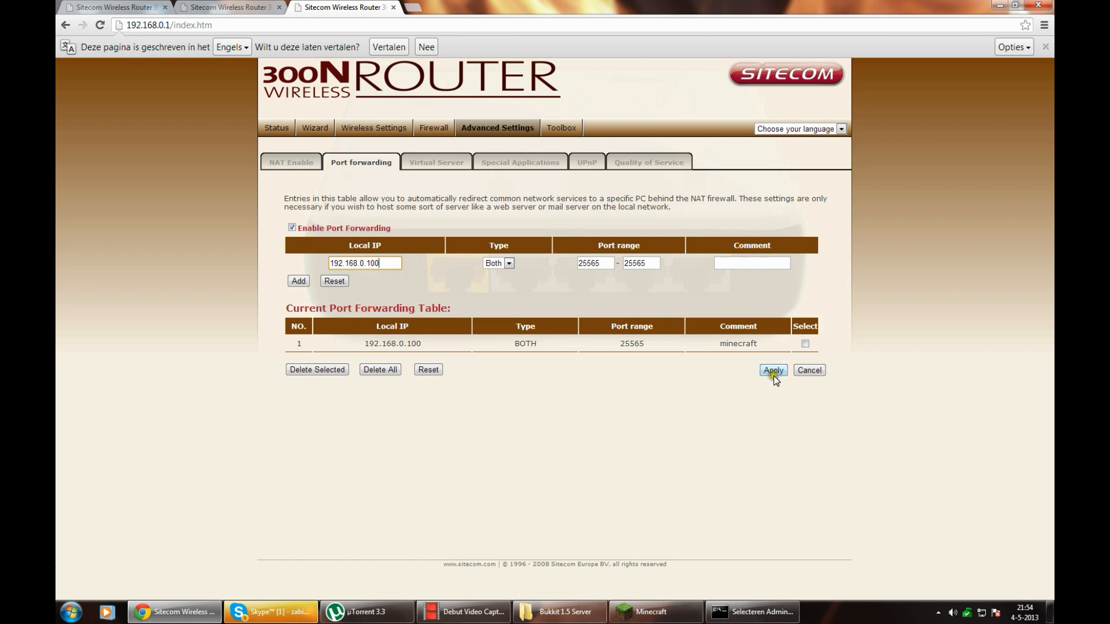
# Apply the port forwarding entry and let the router module reload
pyautogui.click(772, 369)
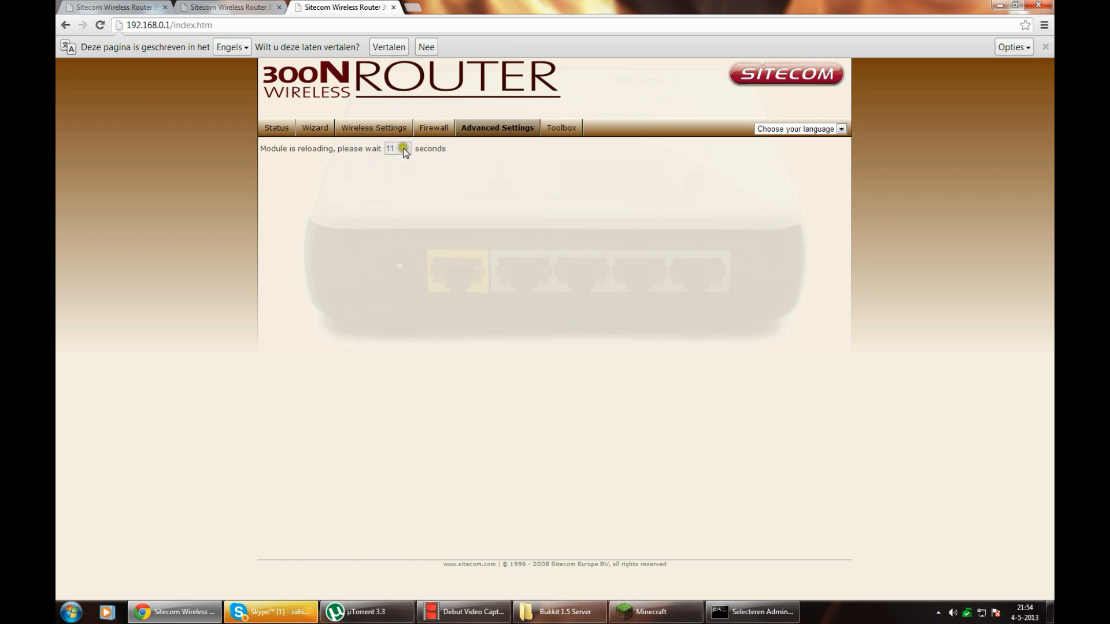
pyautogui.moveTo(409, 10)
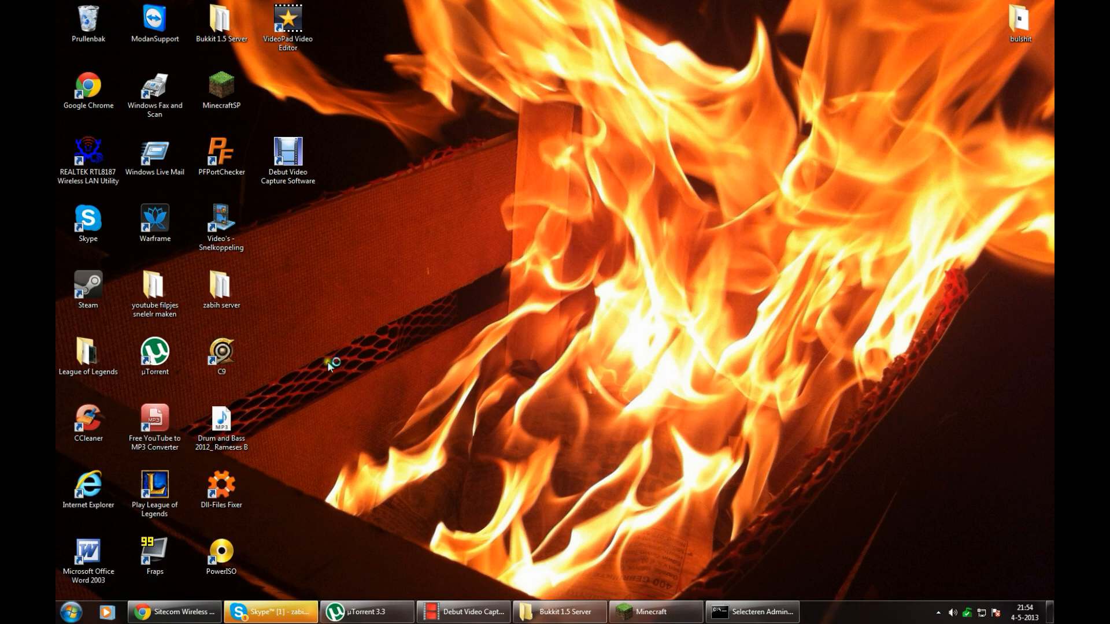
# Open Windows Firewall with Advanced Security and show the Inbound Rules list
pyautogui.click(750, 612)
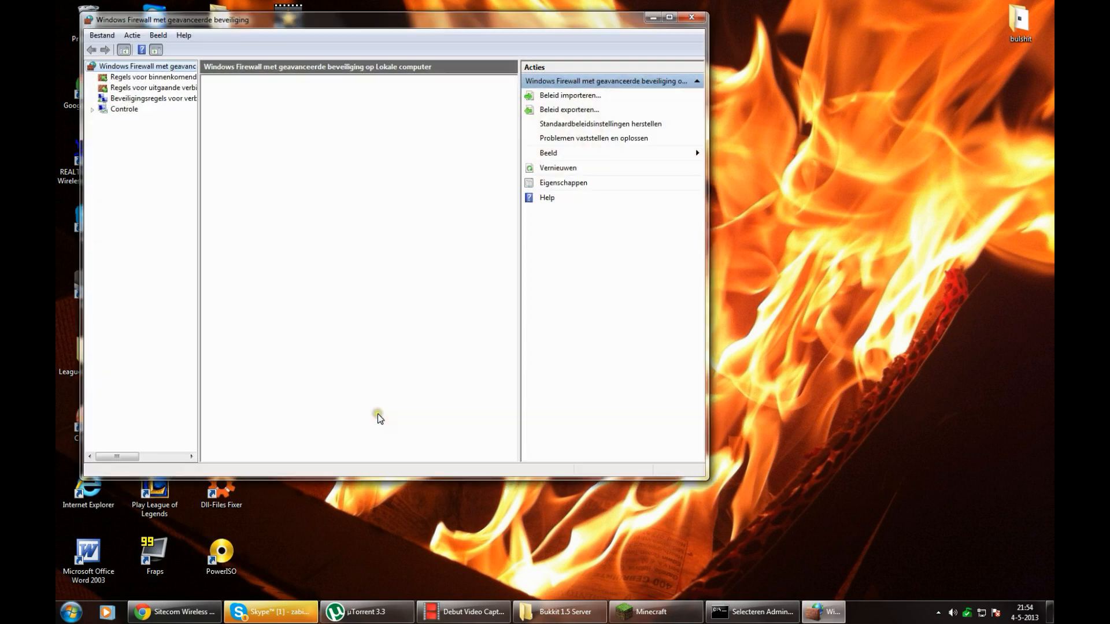
pyautogui.click(147, 66)
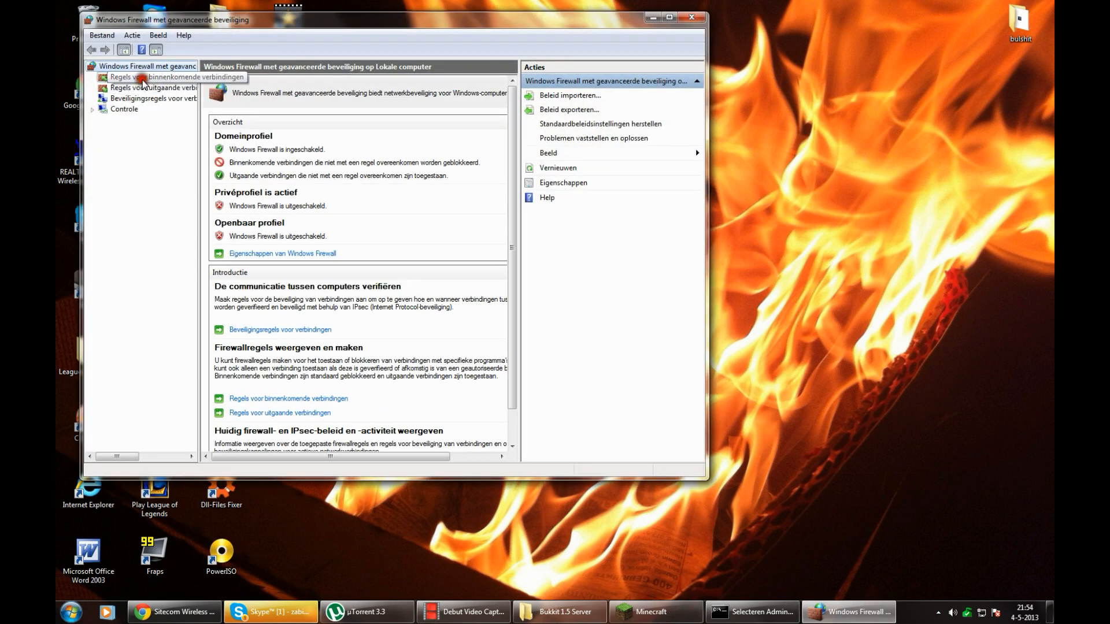
pyautogui.click(152, 77)
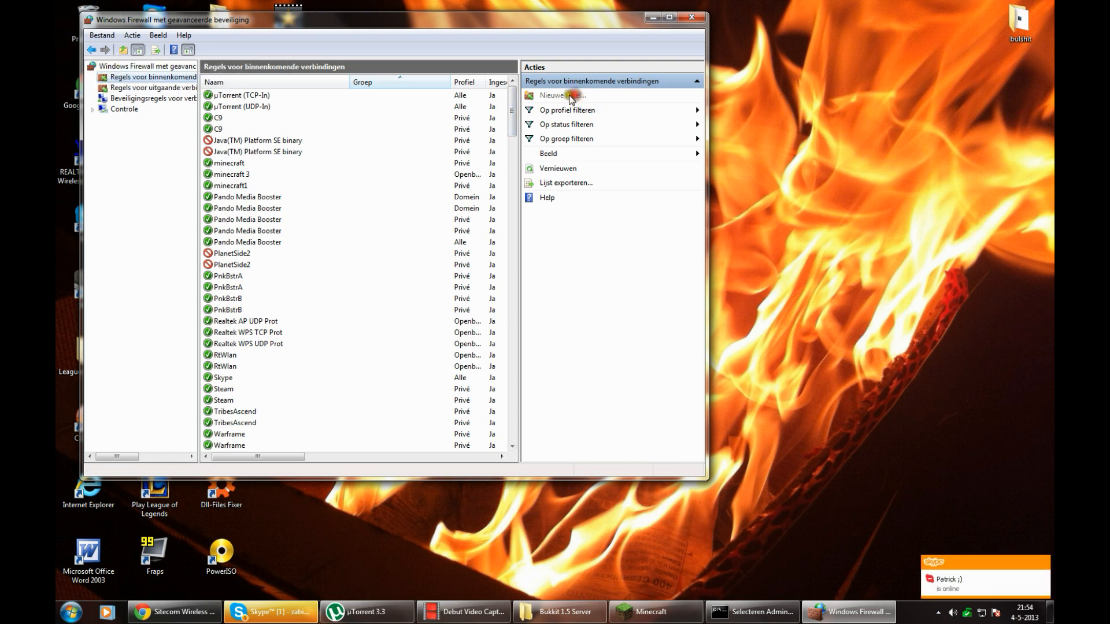
# Create a new inbound Port rule for TCP port 25565, excluding private networks
pyautogui.click(561, 95)
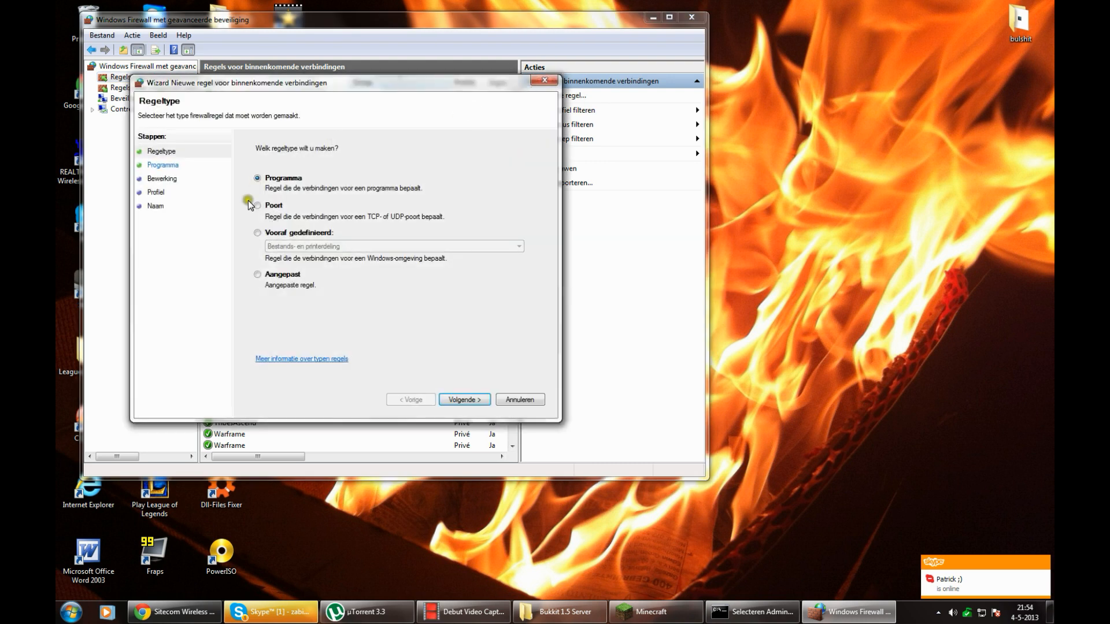
pyautogui.click(256, 205)
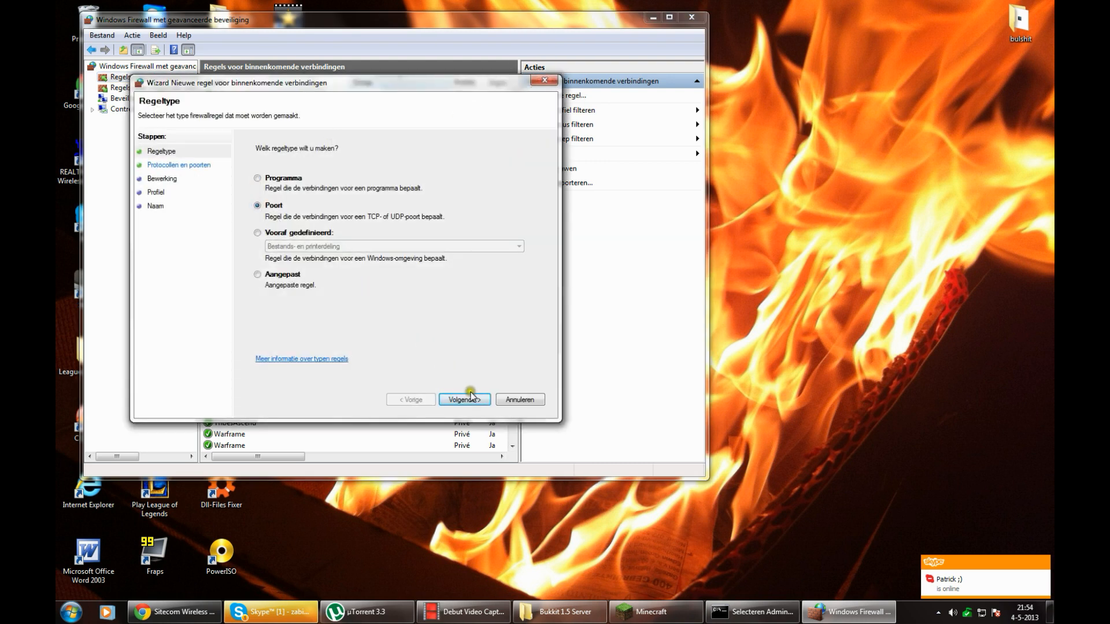
pyautogui.click(463, 399)
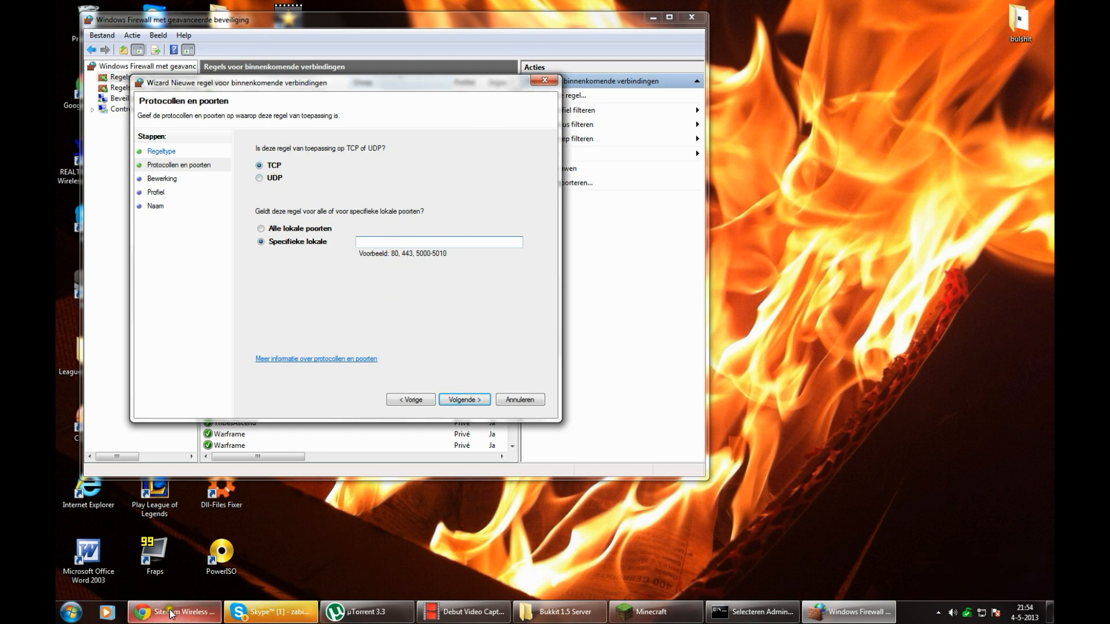
pyautogui.click(174, 611)
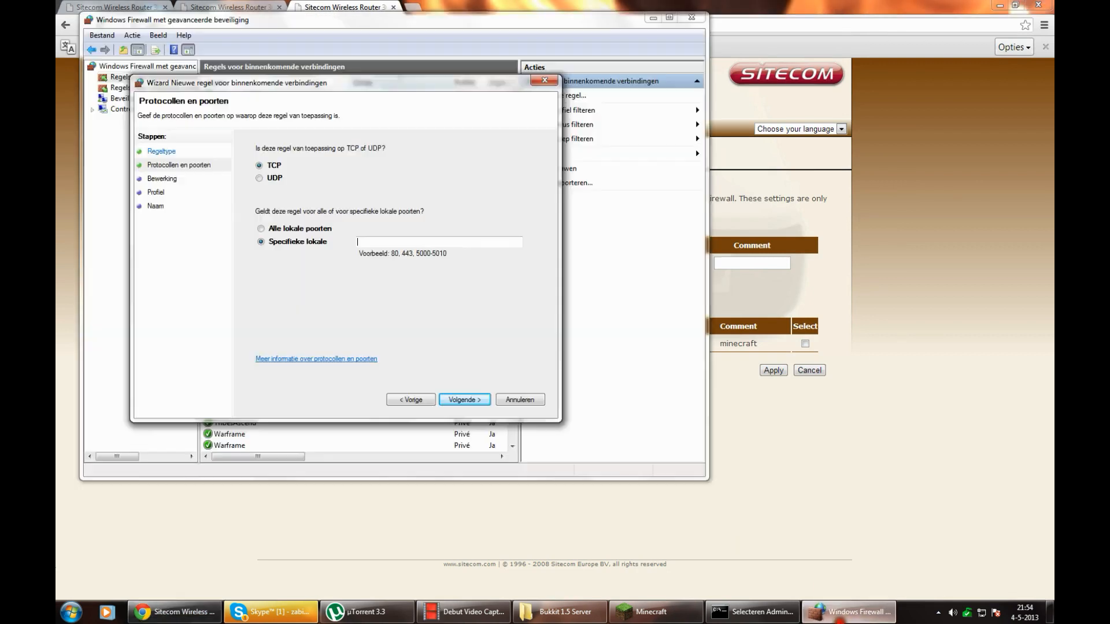
pyautogui.write('25565')
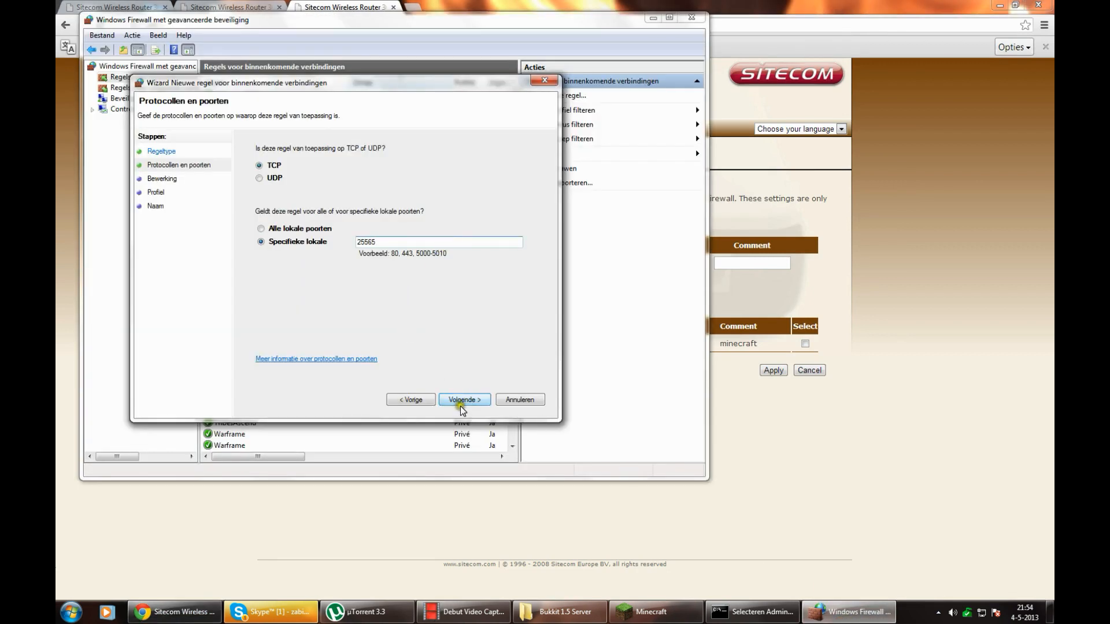
pyautogui.click(464, 399)
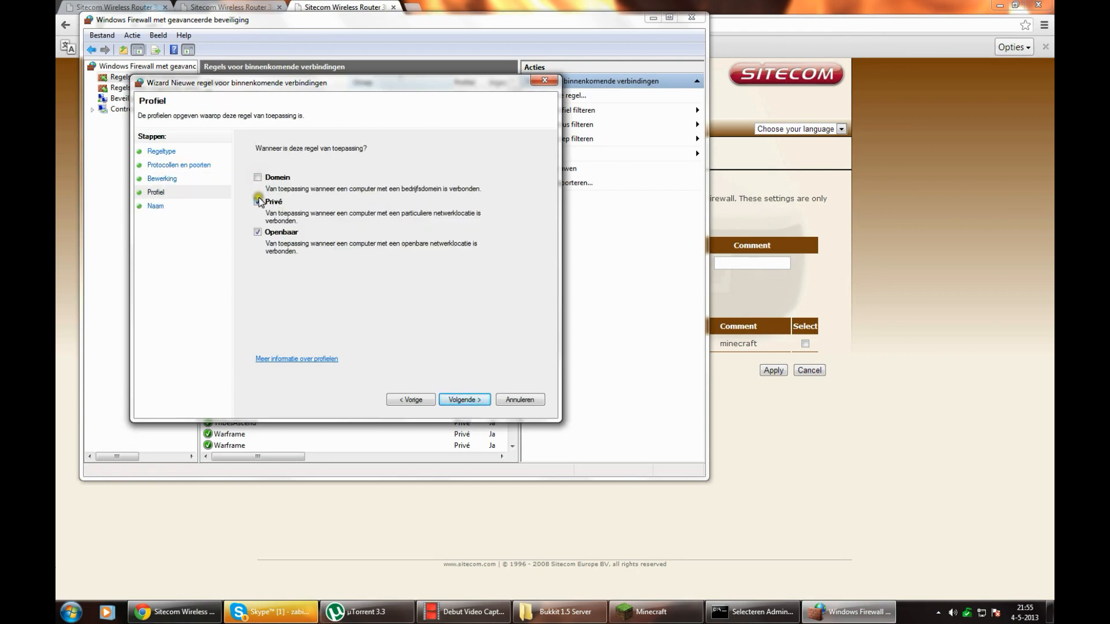
pyautogui.click(258, 202)
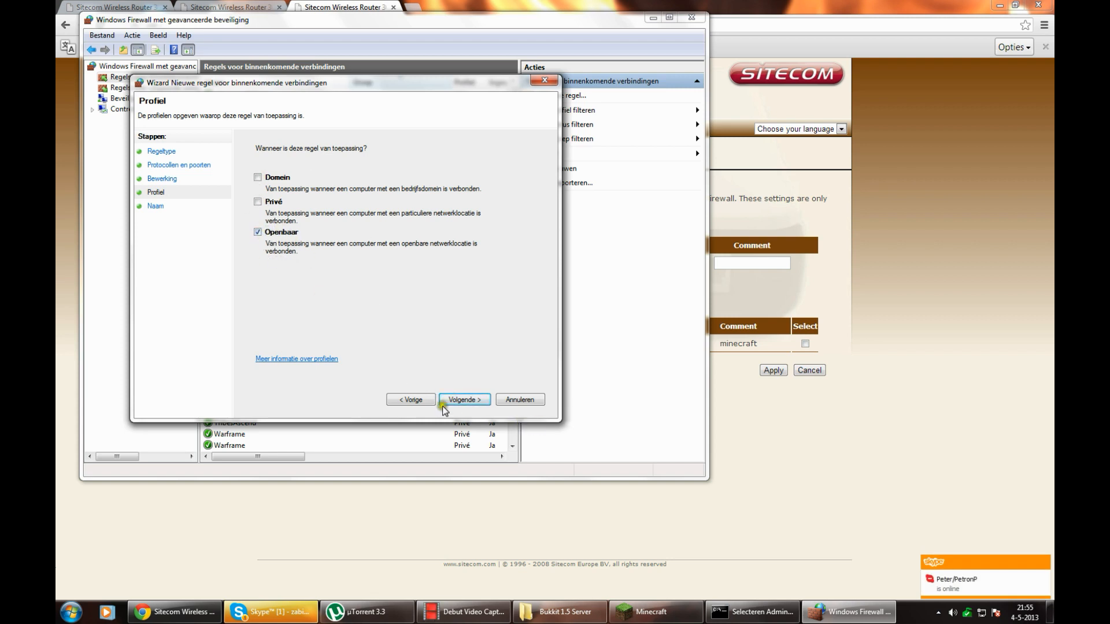
pyautogui.click(464, 400)
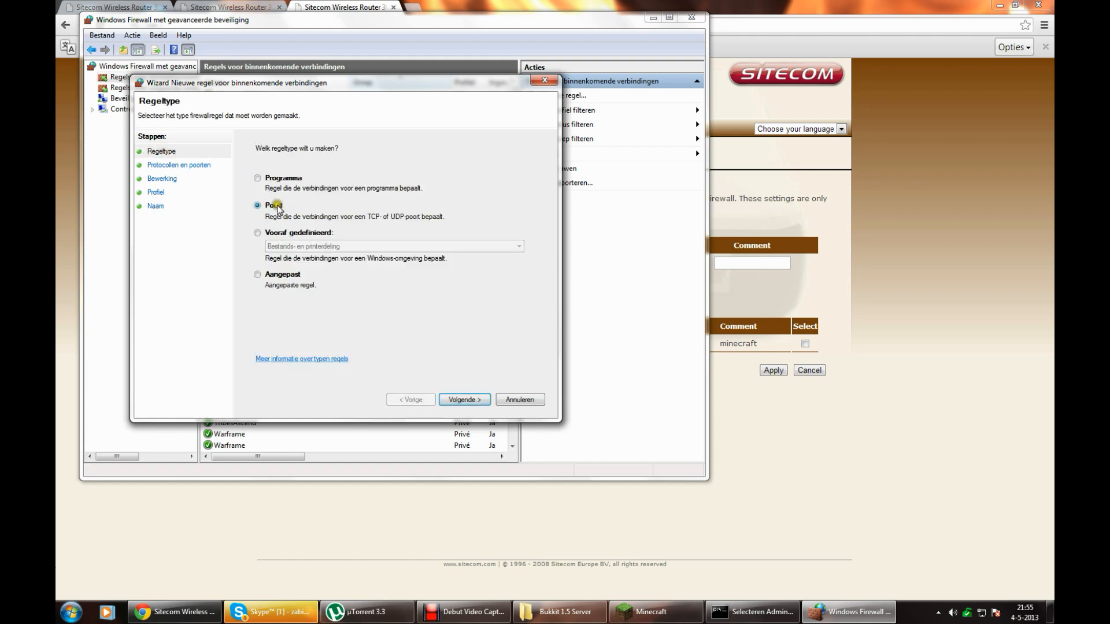
# Set the second rule to UDP port 25565 on public networks and start naming it
pyautogui.click(464, 400)
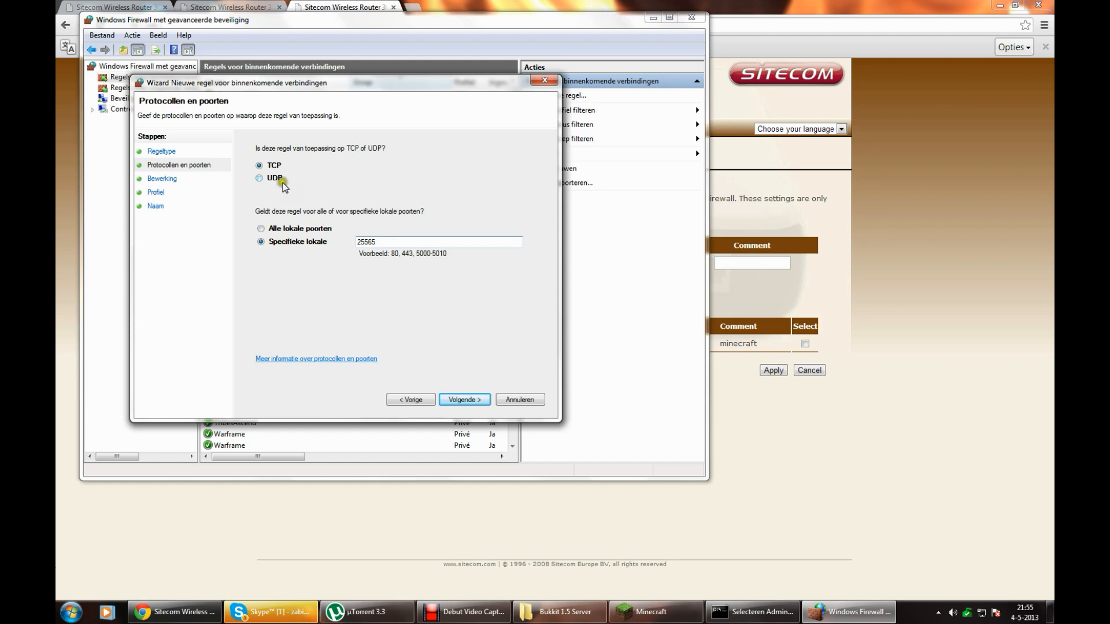
pyautogui.click(260, 177)
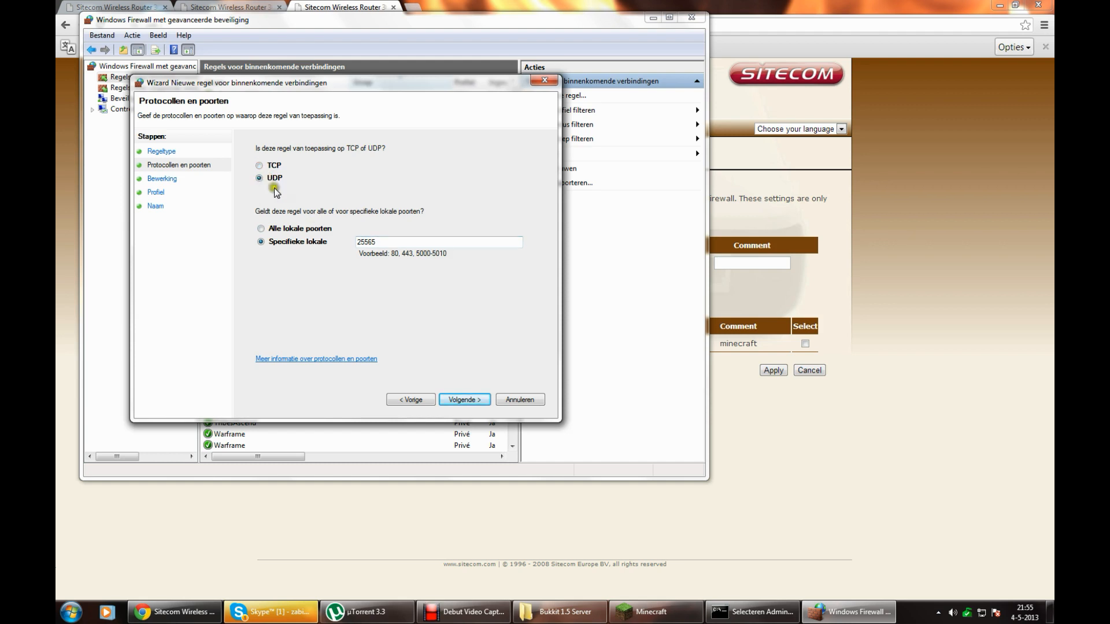
pyautogui.click(464, 399)
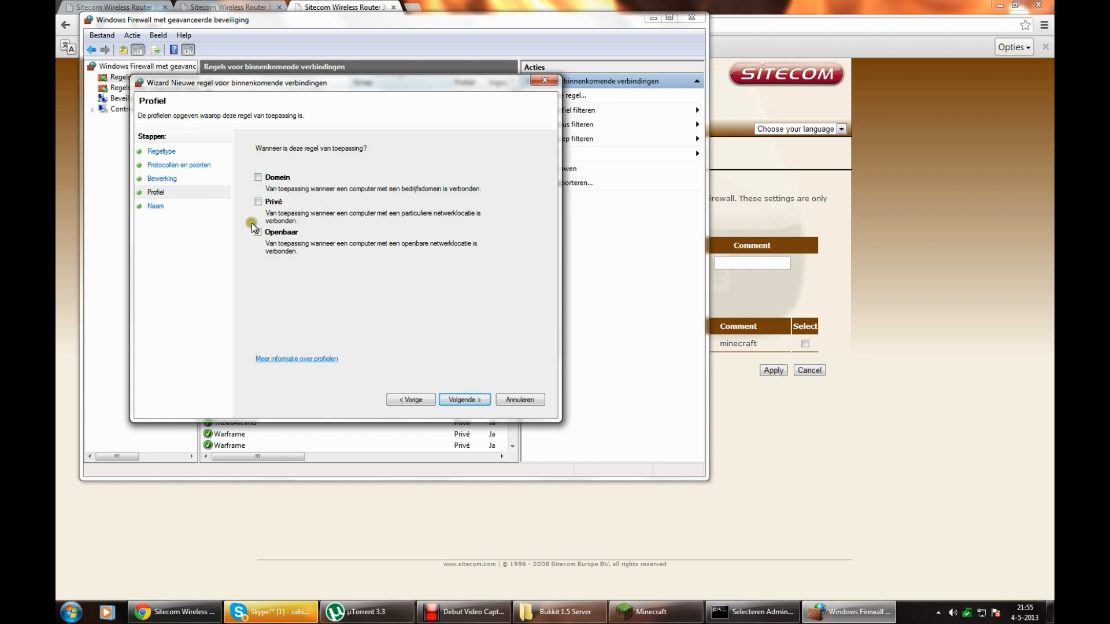
pyautogui.click(464, 399)
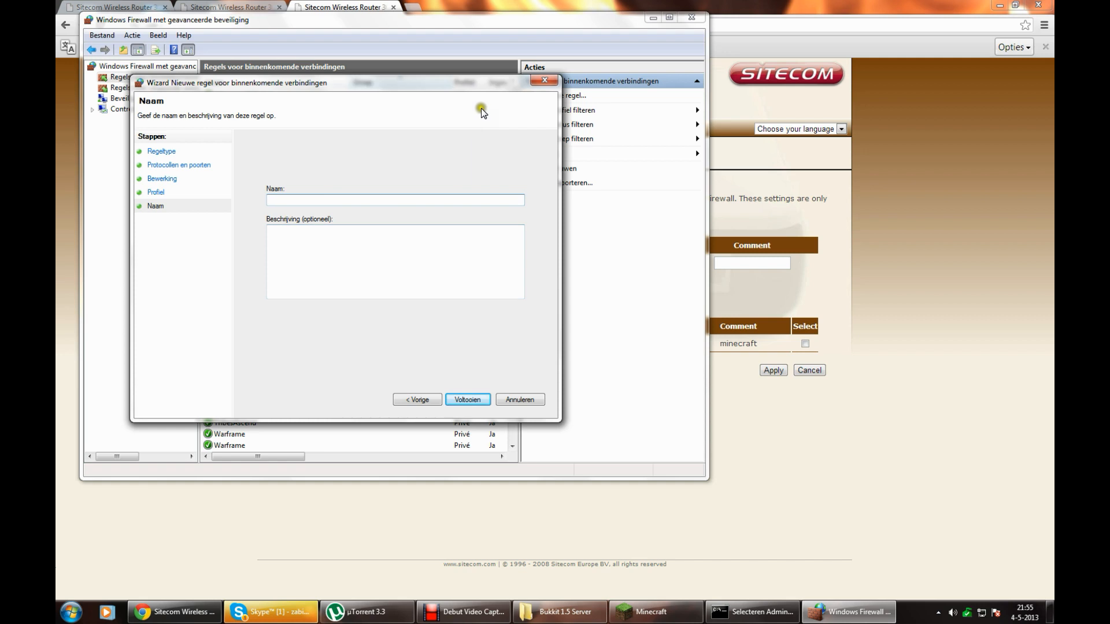
pyautogui.click(394, 199)
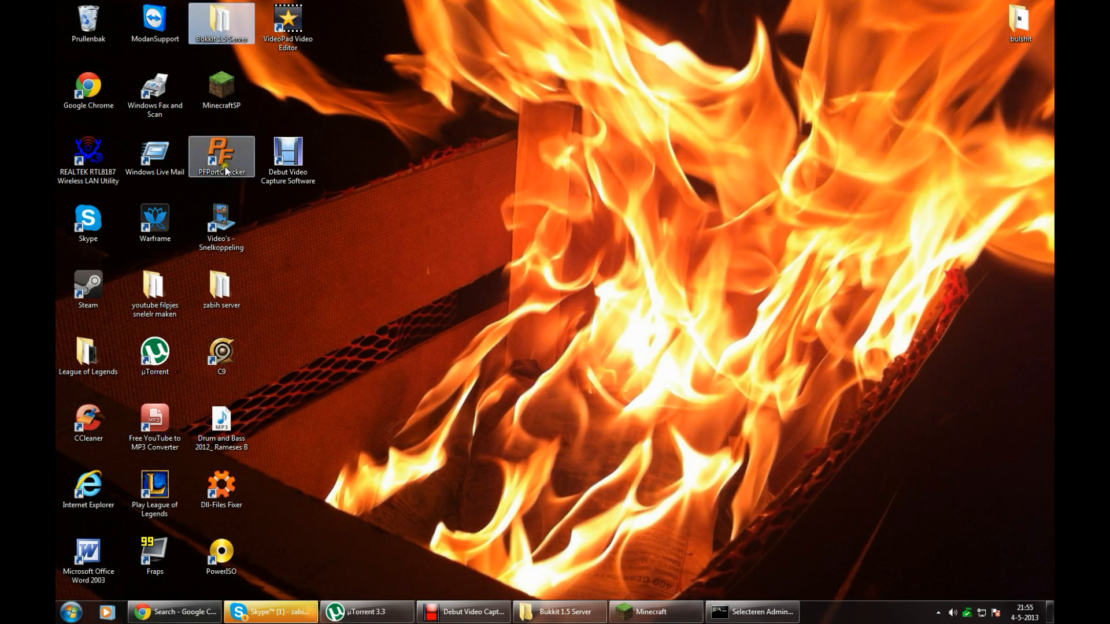
# Verify server-ip 192.168.0.100 in server.properties, close Notepad, and search for firewall
pyautogui.doubleClick(221, 22)
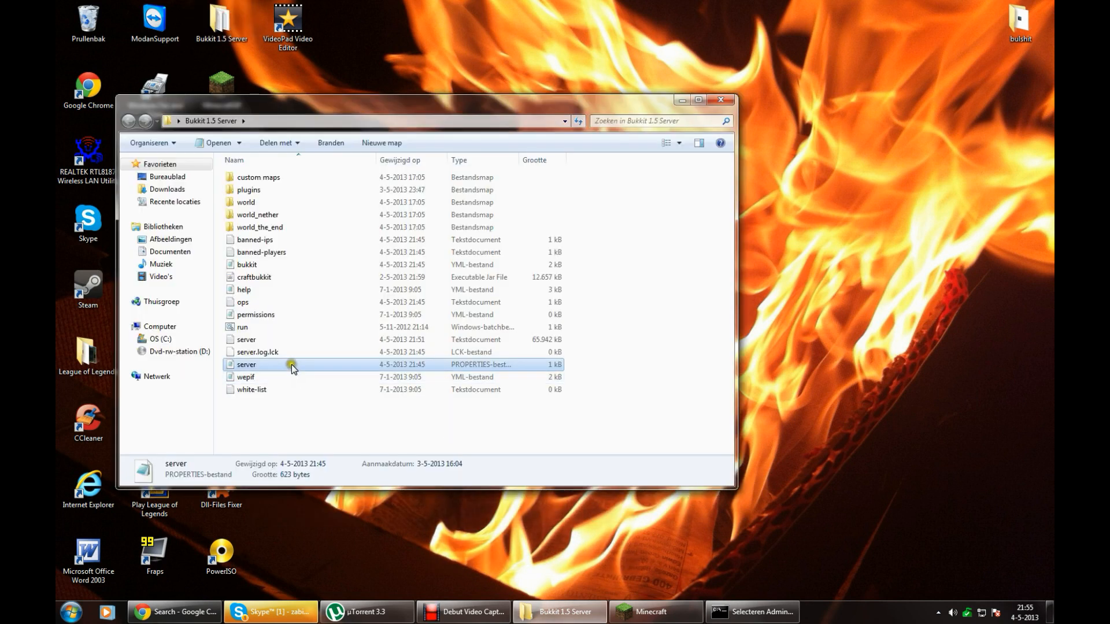
pyautogui.doubleClick(245, 364)
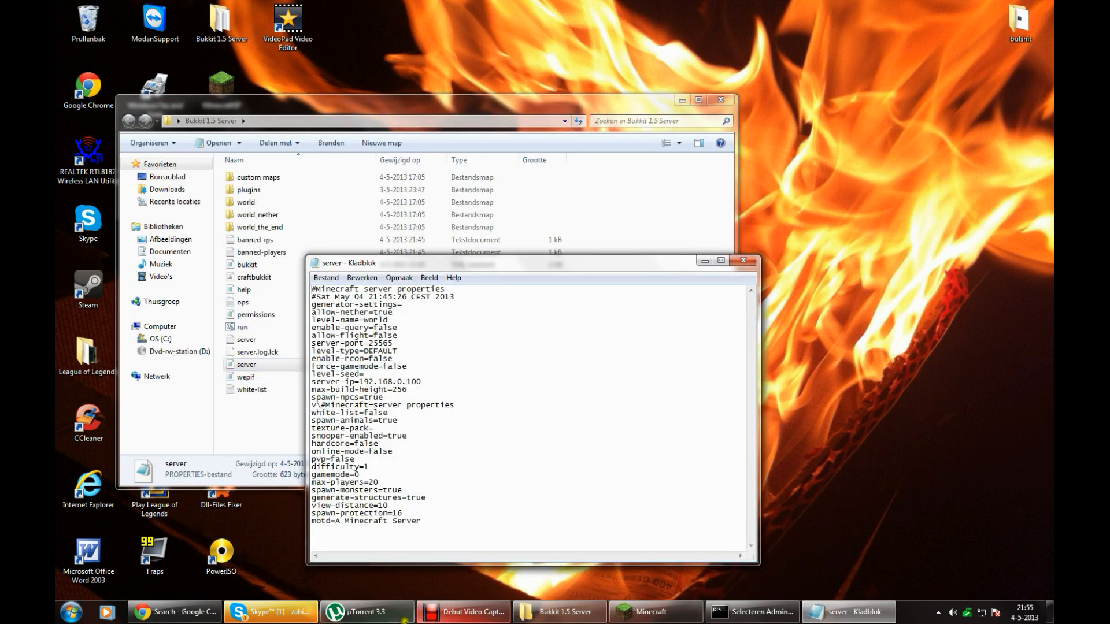
pyautogui.click(750, 612)
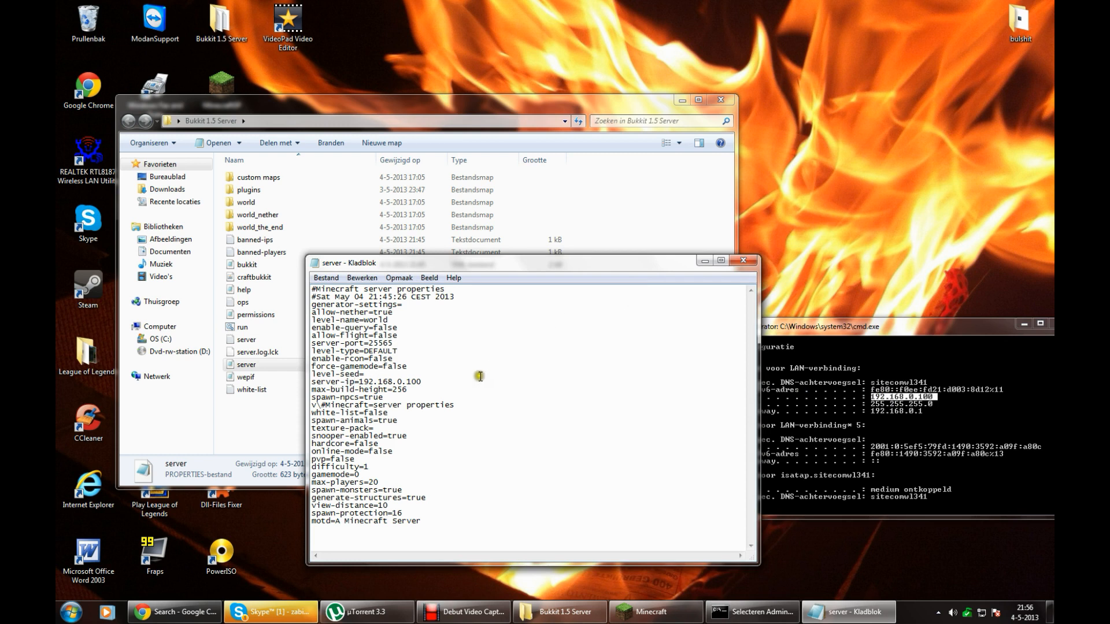
pyautogui.doubleClick(365, 382)
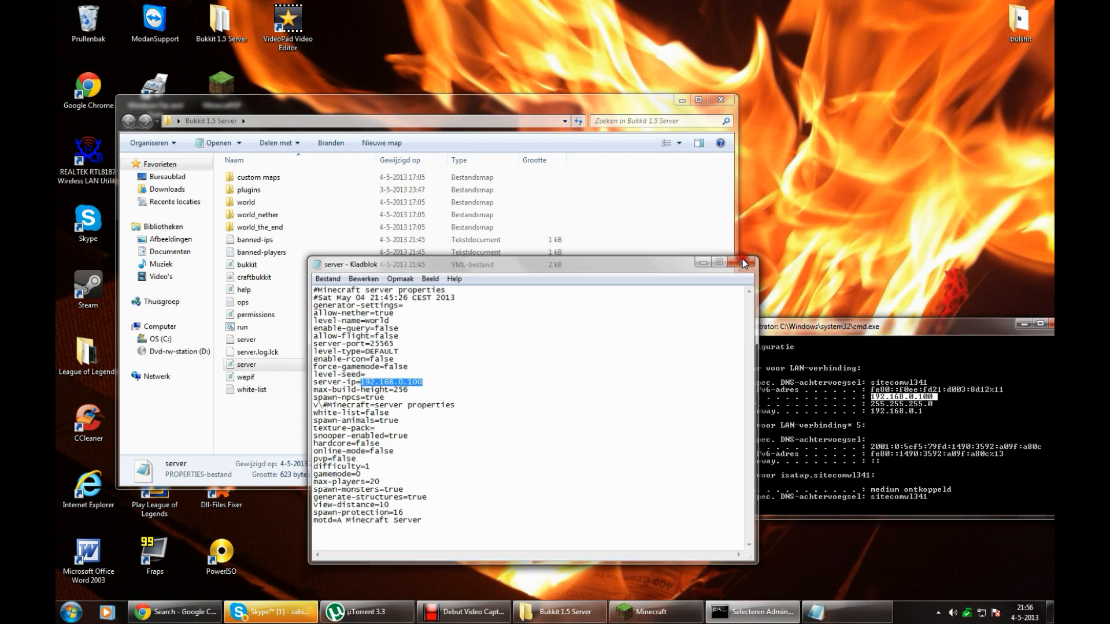
pyautogui.click(742, 263)
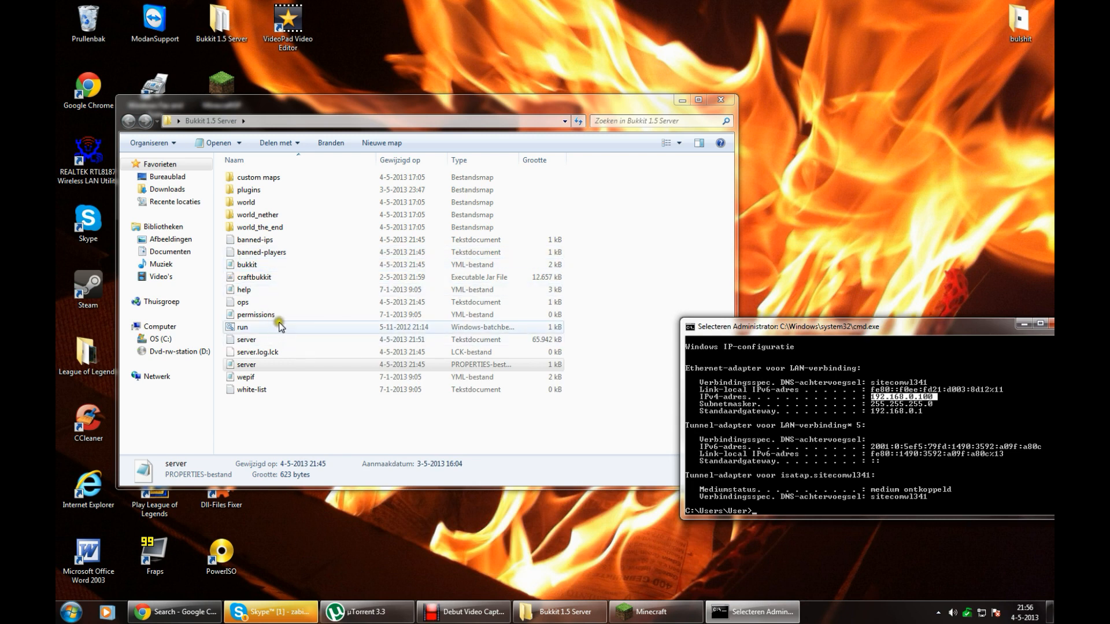
pyautogui.click(69, 612)
pyautogui.write('firewall')
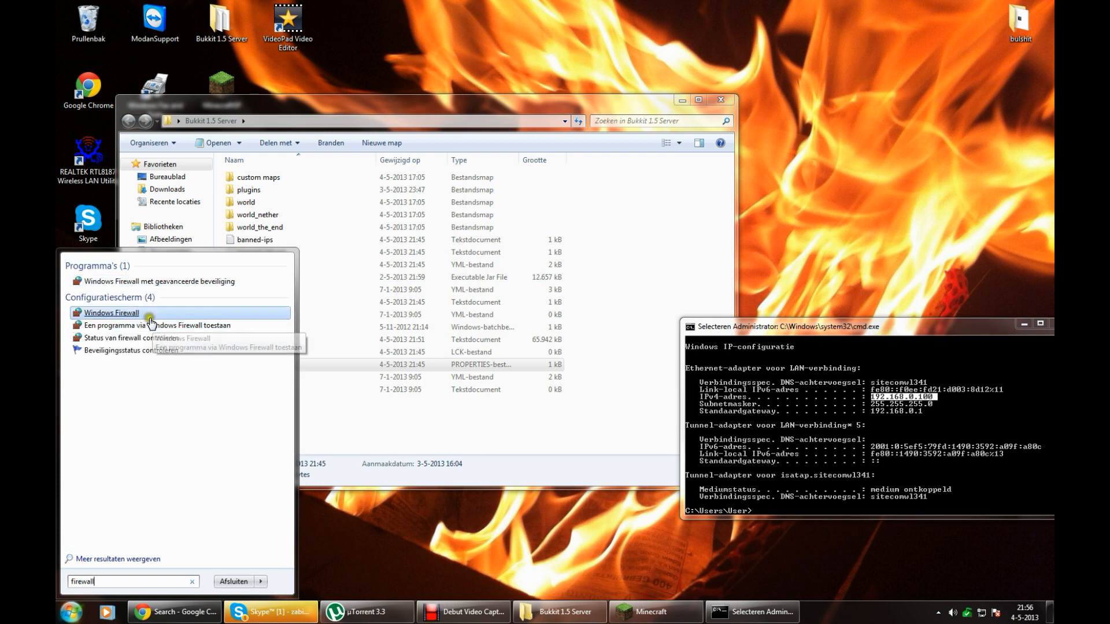
# Switch Windows Firewall off for both home/work and public network locations
pyautogui.click(111, 312)
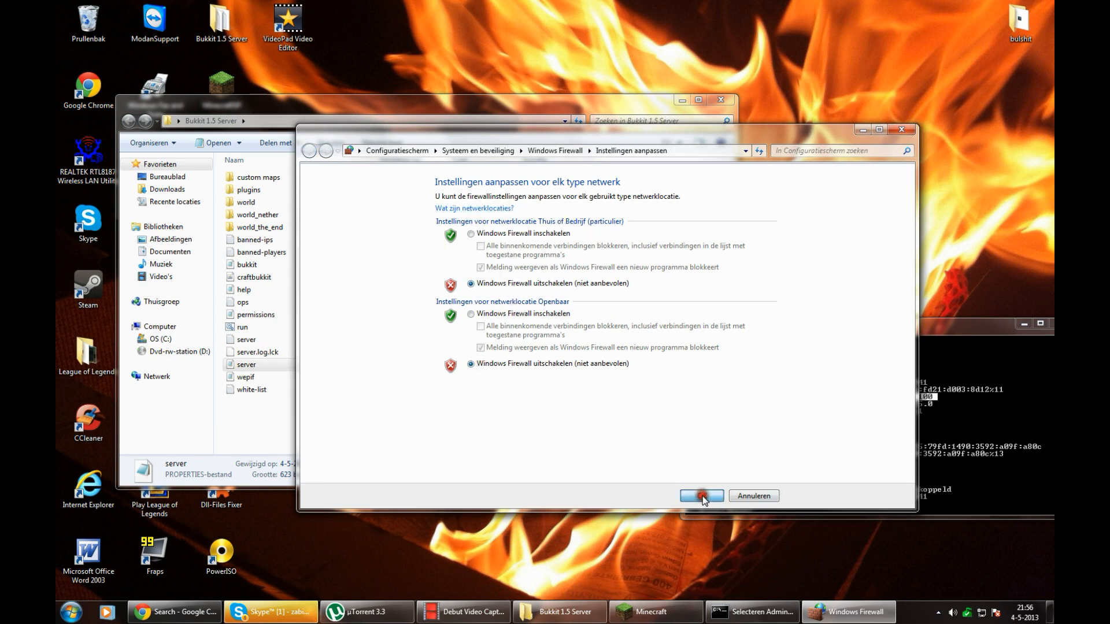
pyautogui.click(700, 496)
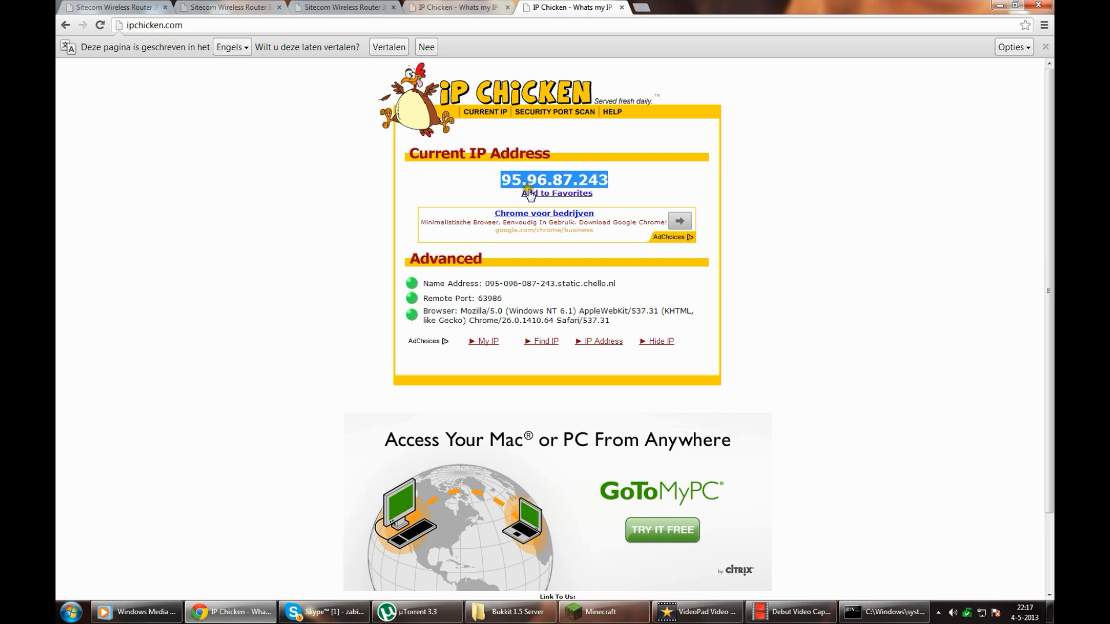
pyautogui.moveTo(640, 182)
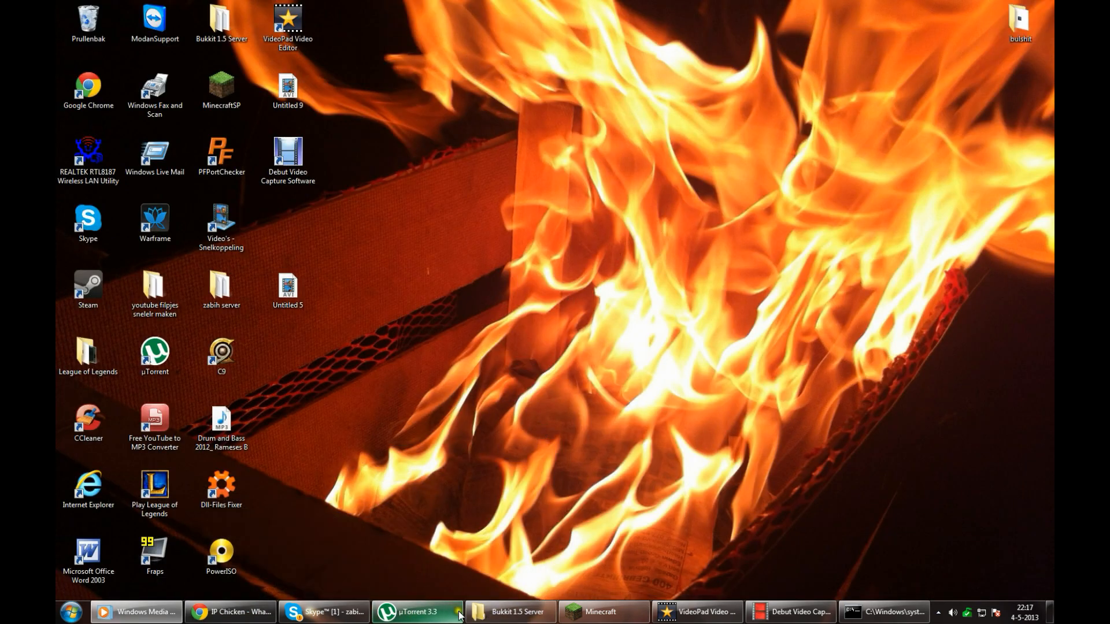
# Bring the cmd.exe Bukkit server console into view to check its output
pyautogui.click(511, 617)
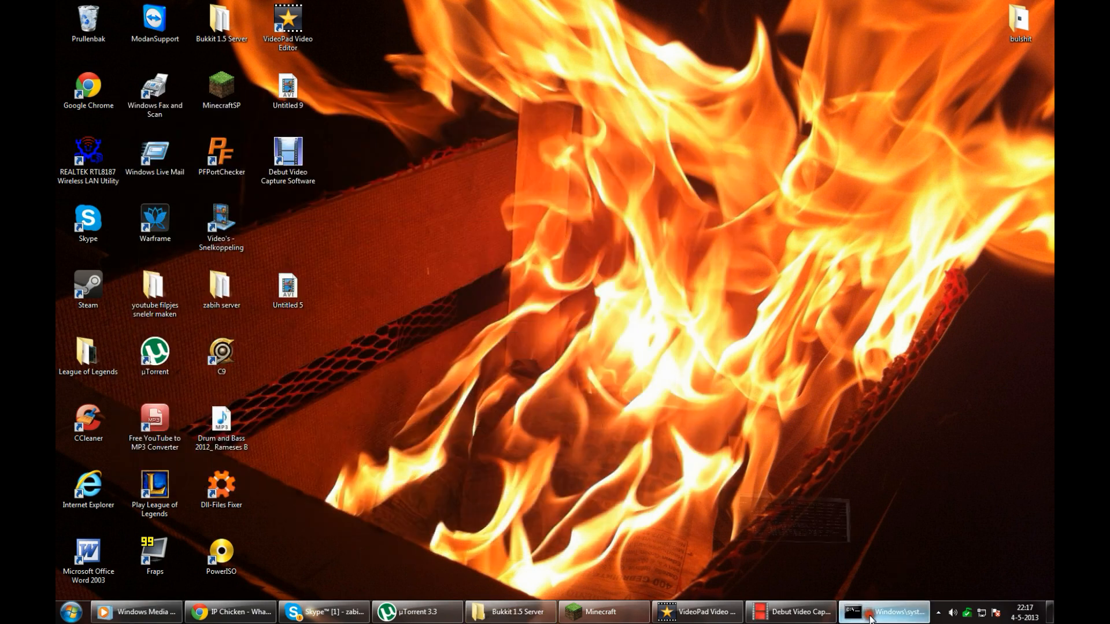
pyautogui.click(887, 611)
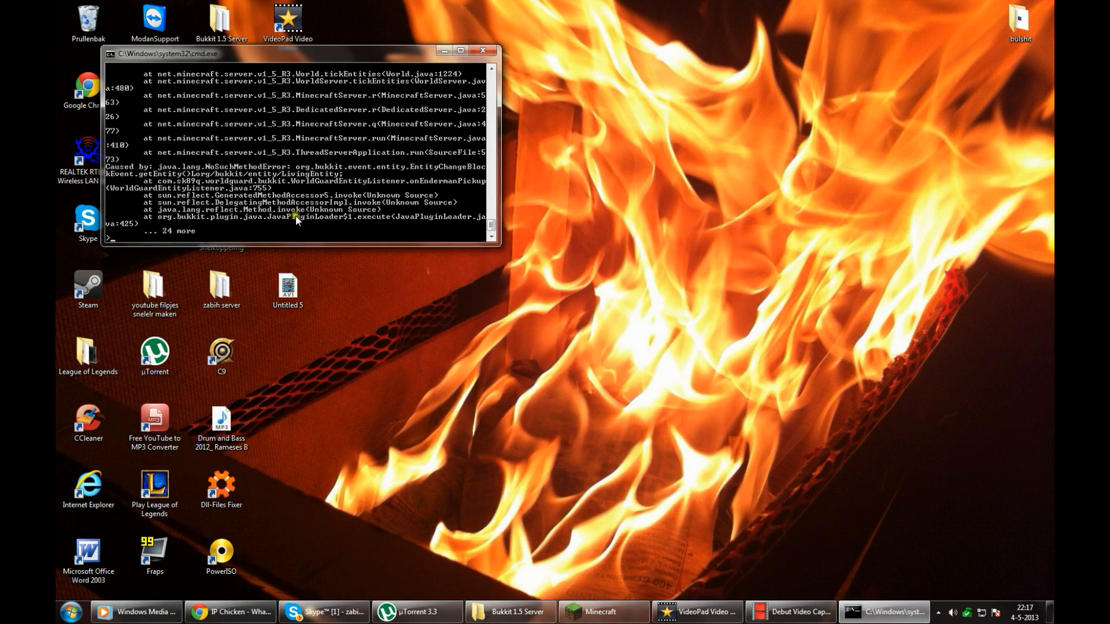
pyautogui.moveTo(499, 459)
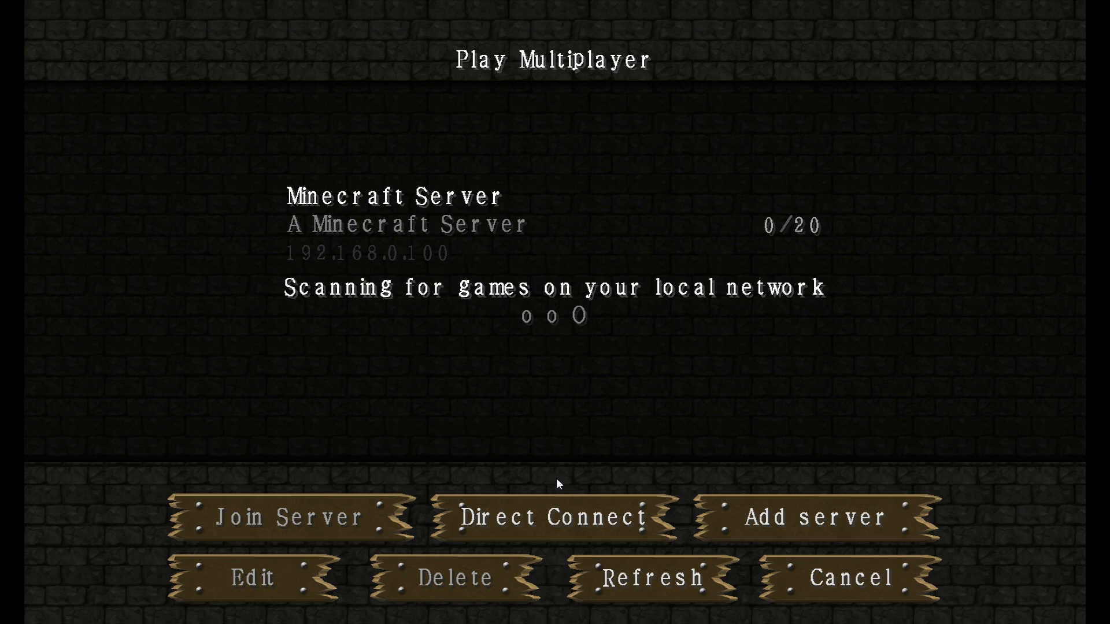
pyautogui.click(555, 517)
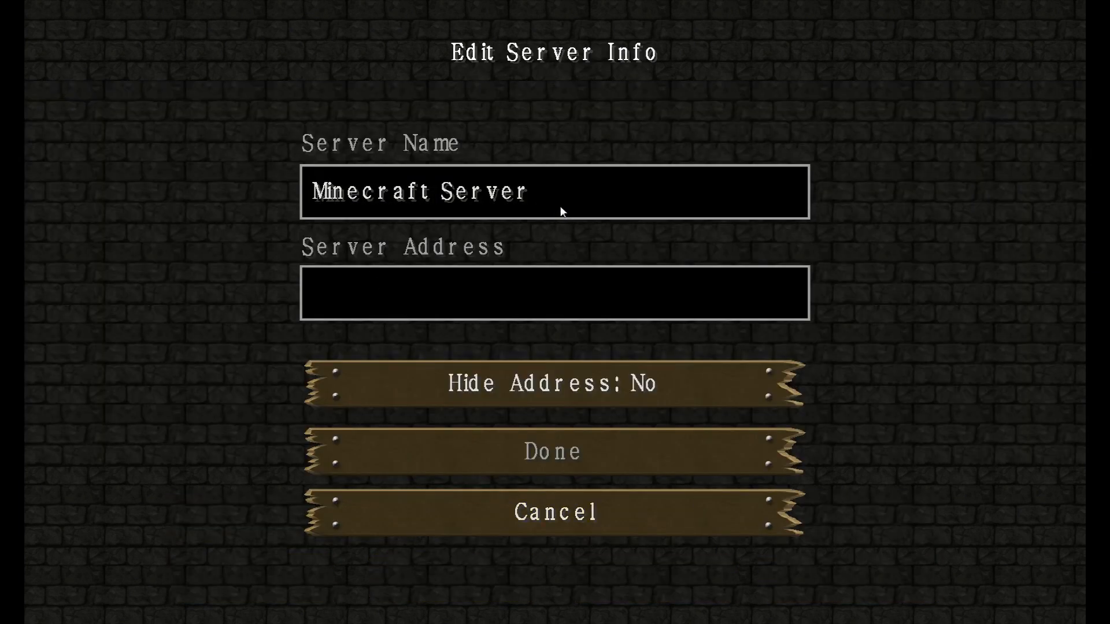
pyautogui.click(554, 452)
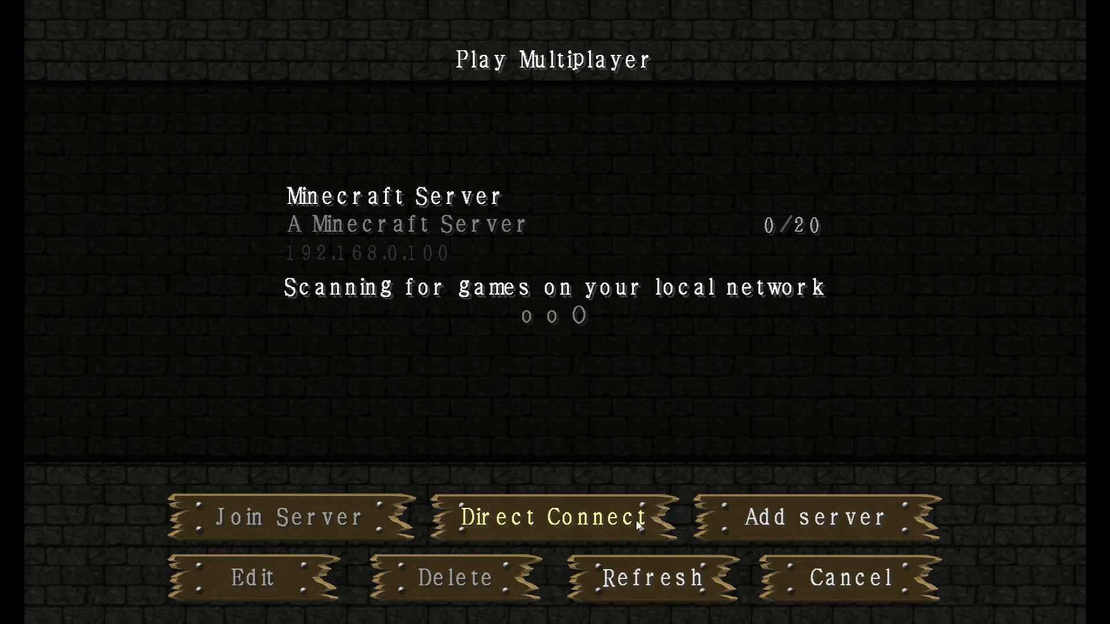
pyautogui.click(555, 518)
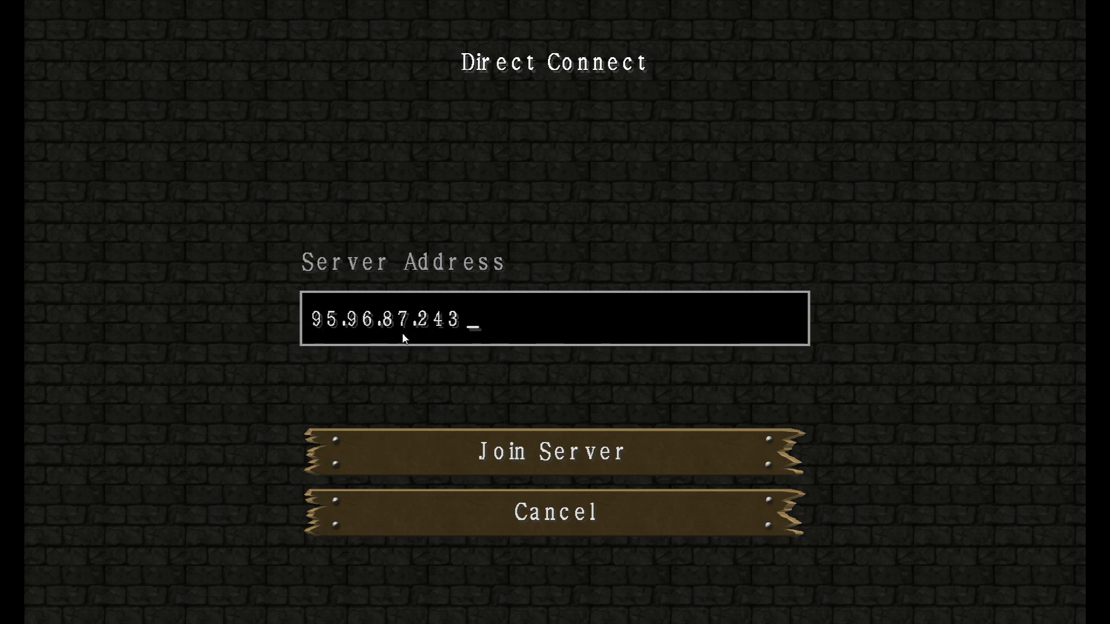
pyautogui.moveTo(637, 464)
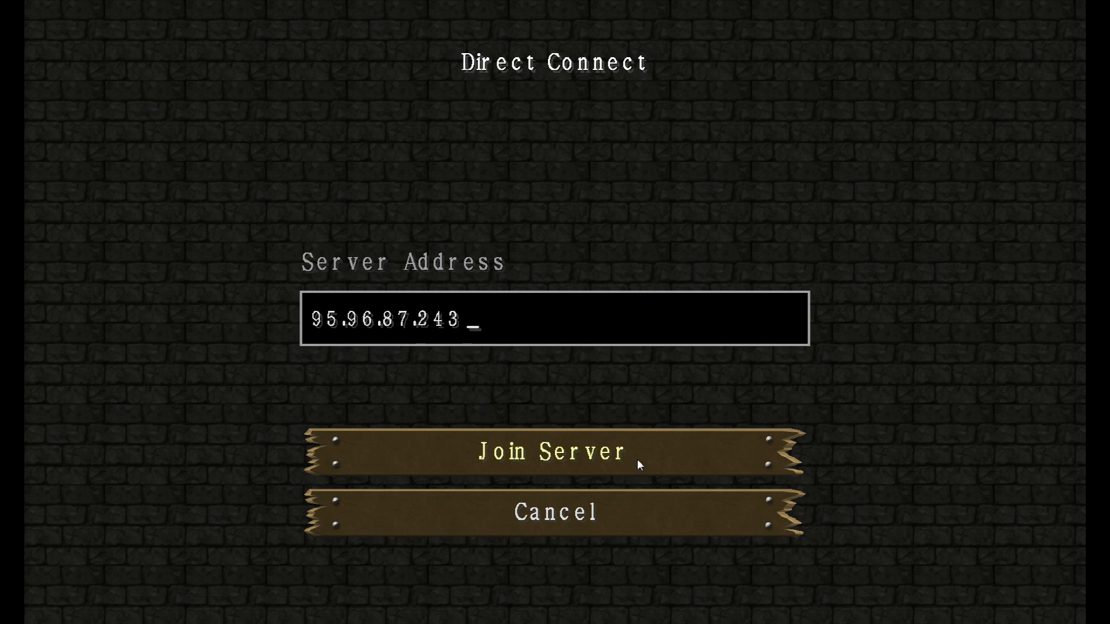
pyautogui.click(554, 450)
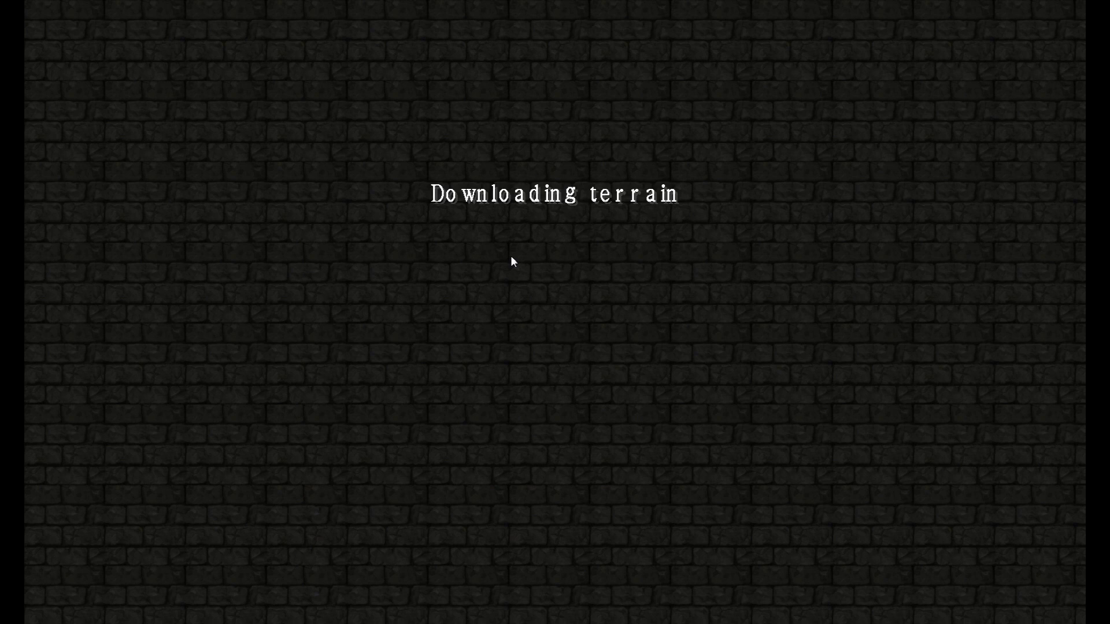
pyautogui.moveTo(508, 269)
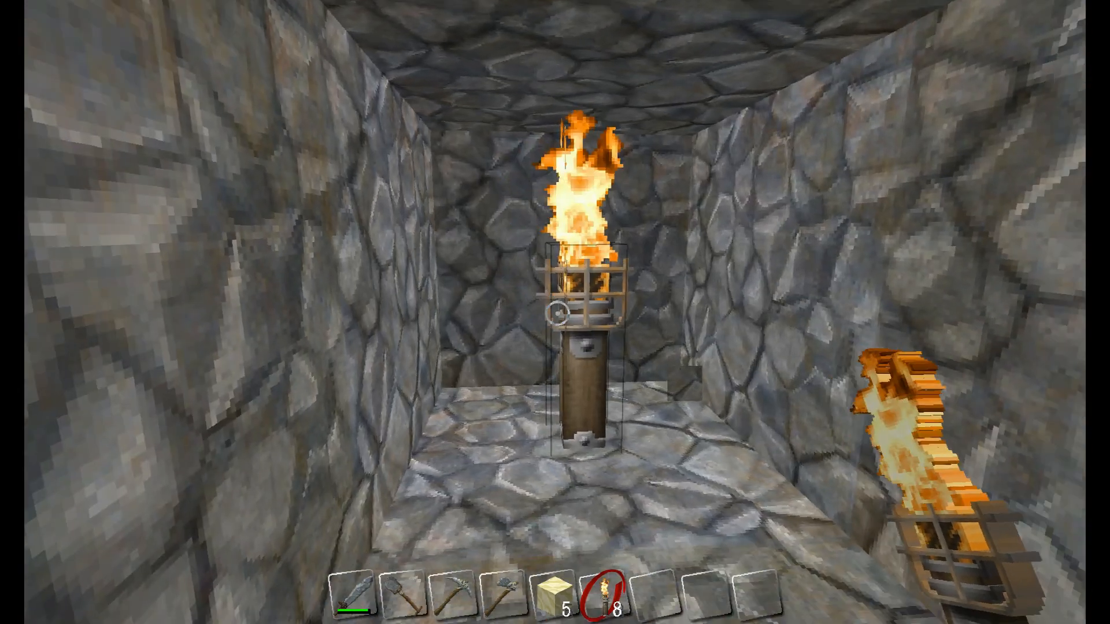
pyautogui.moveTo(555, 312)
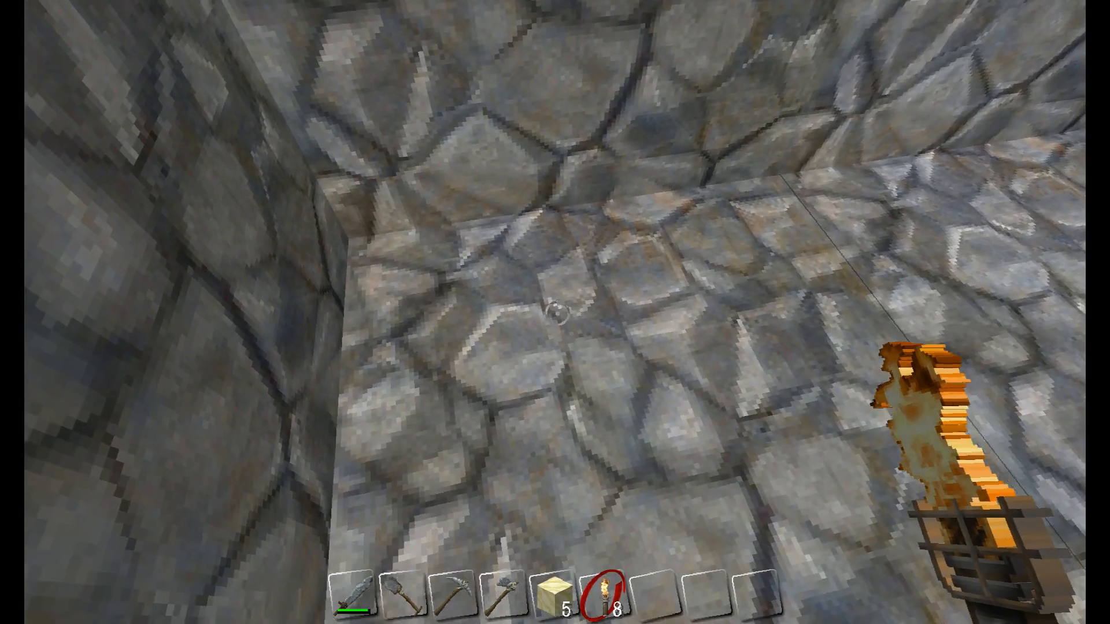
pyautogui.moveTo(555, 312)
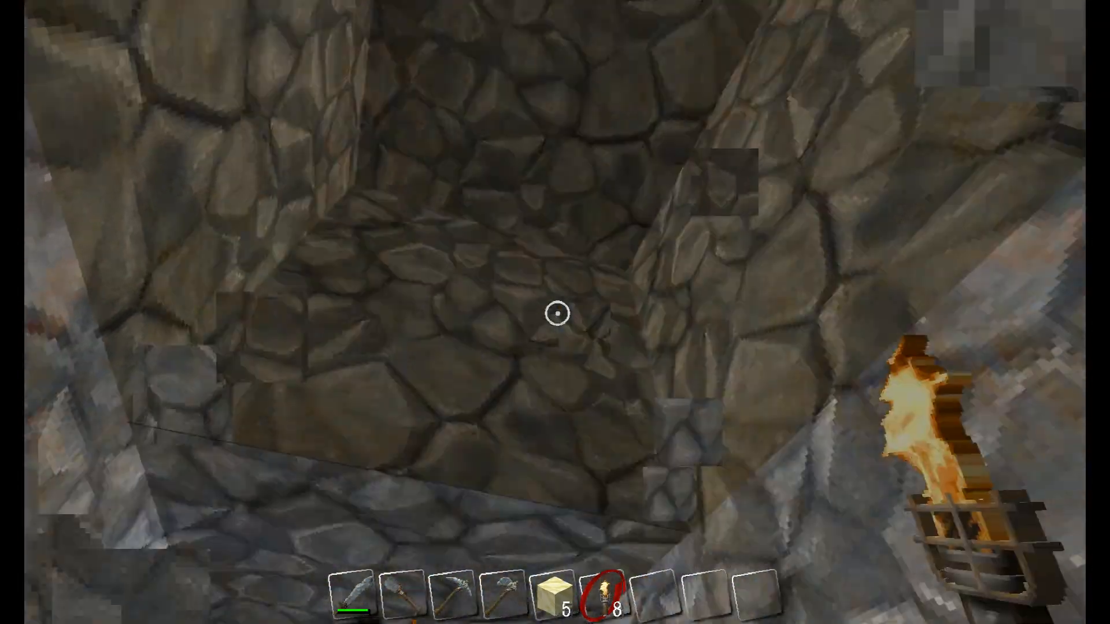
pyautogui.moveTo(555, 312)
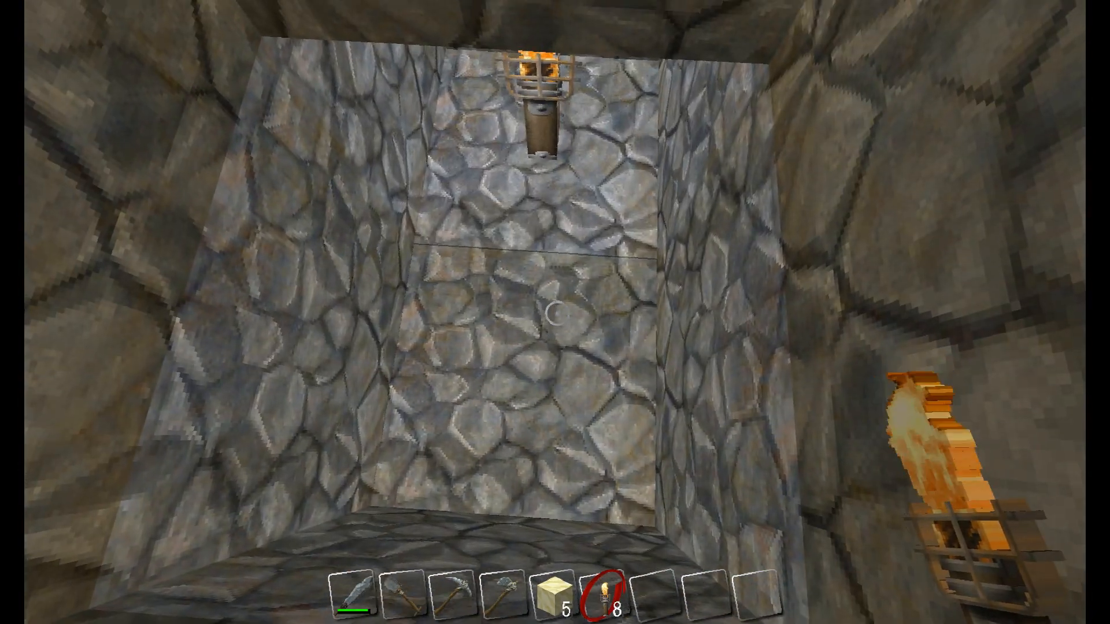
pyautogui.moveTo(555, 312)
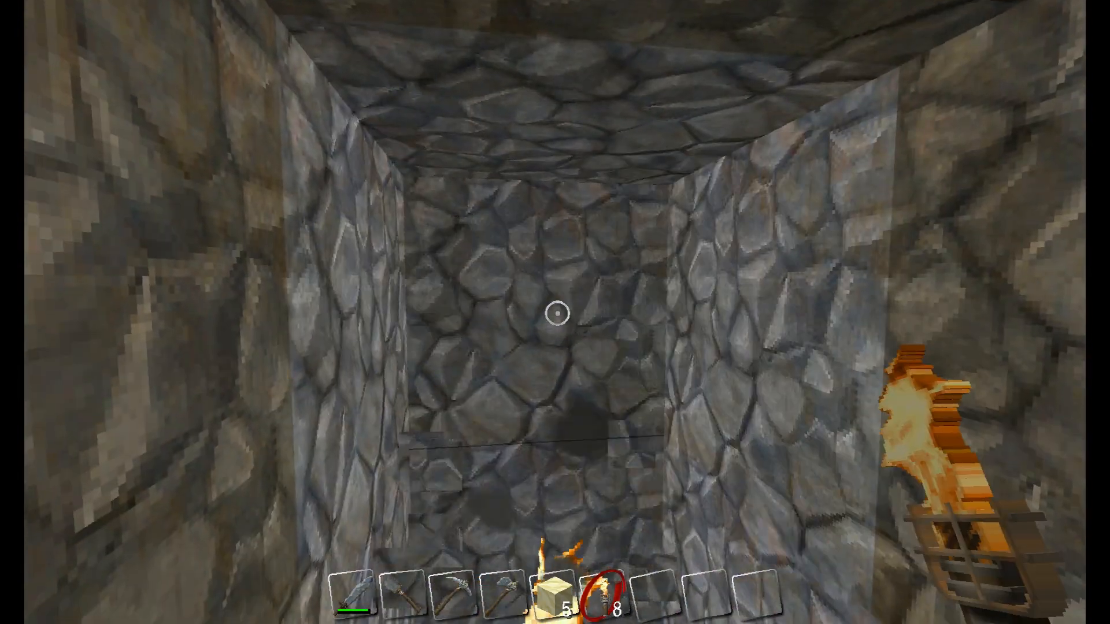